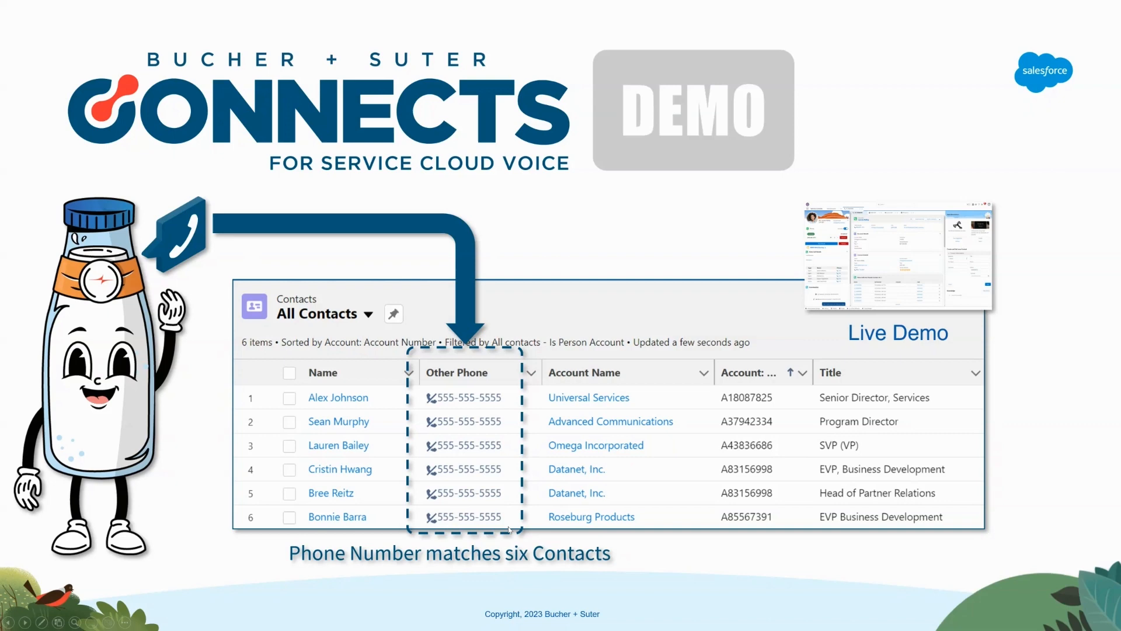
{"action": "mouse_move", "coordinate": [688, 560]}
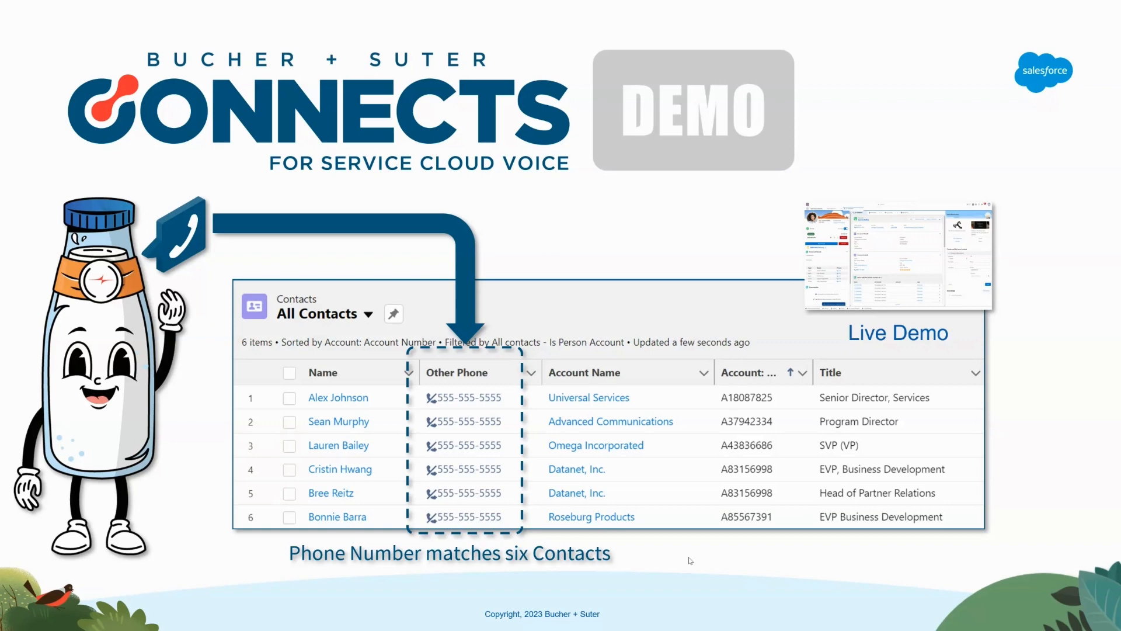
{"action": "mouse_move", "coordinate": [632, 459]}
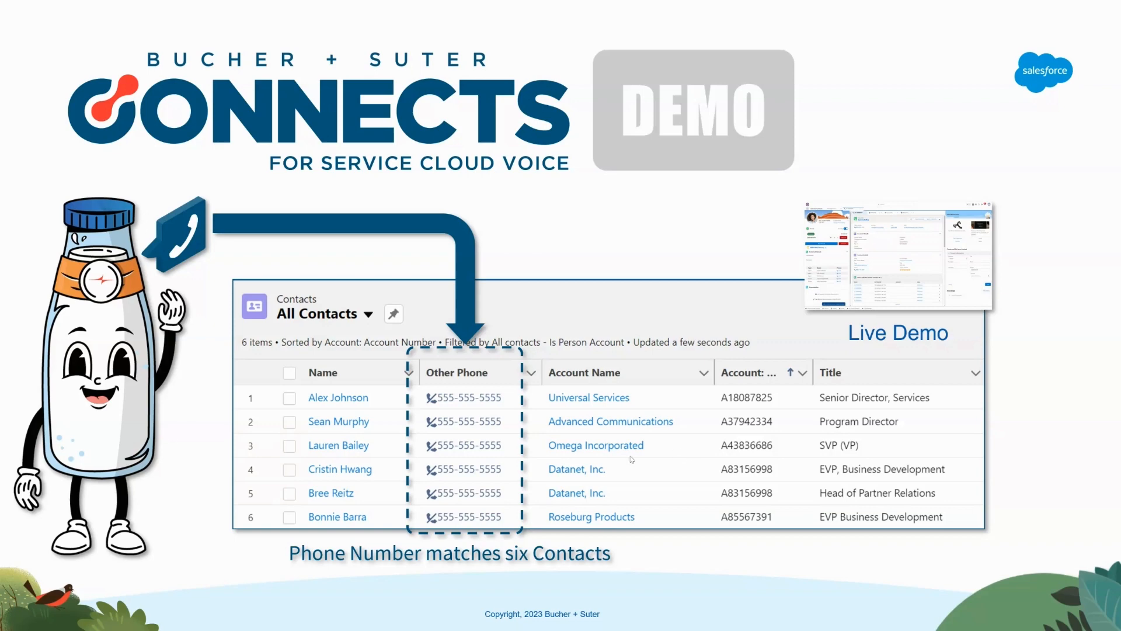
{"action": "mouse_move", "coordinate": [503, 500]}
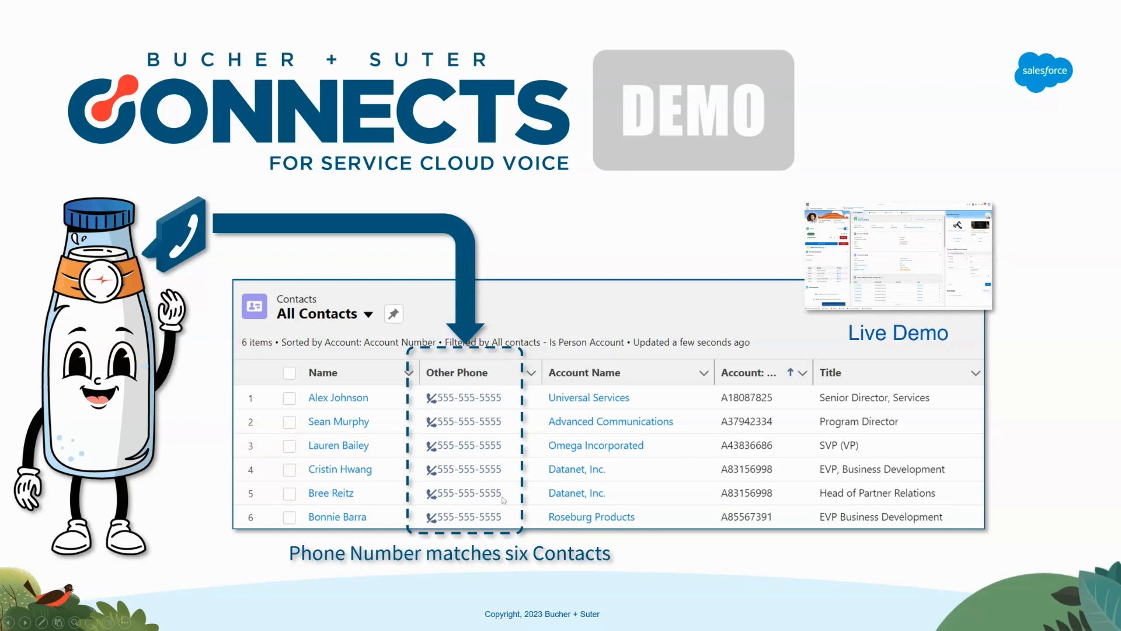
{"action": "mouse_move", "coordinate": [726, 601]}
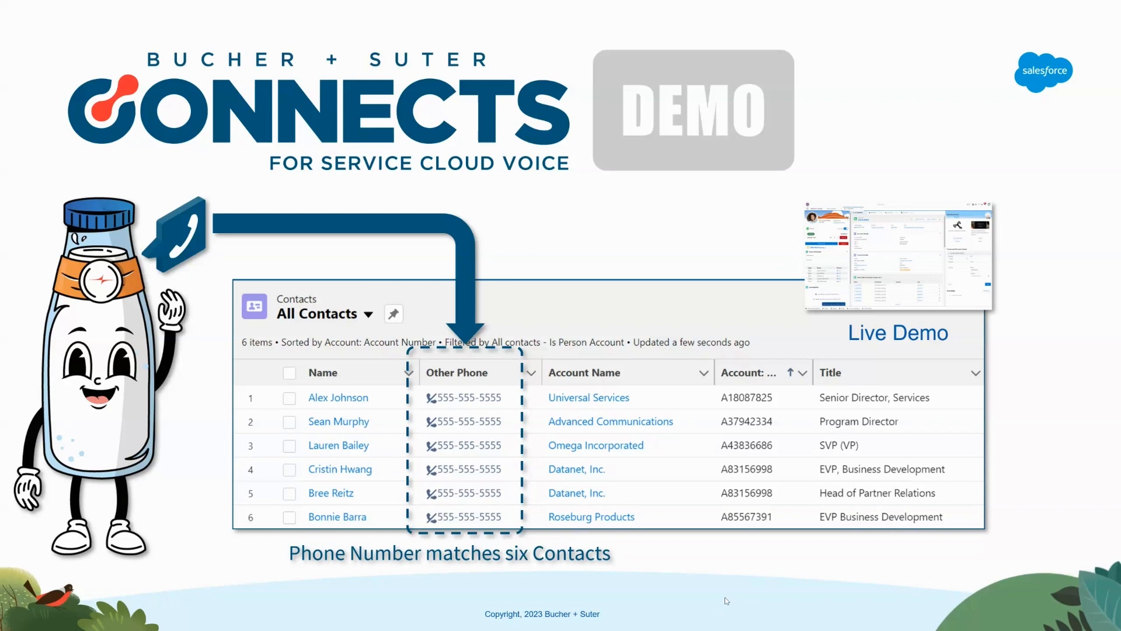
{"action": "mouse_move", "coordinate": [984, 580]}
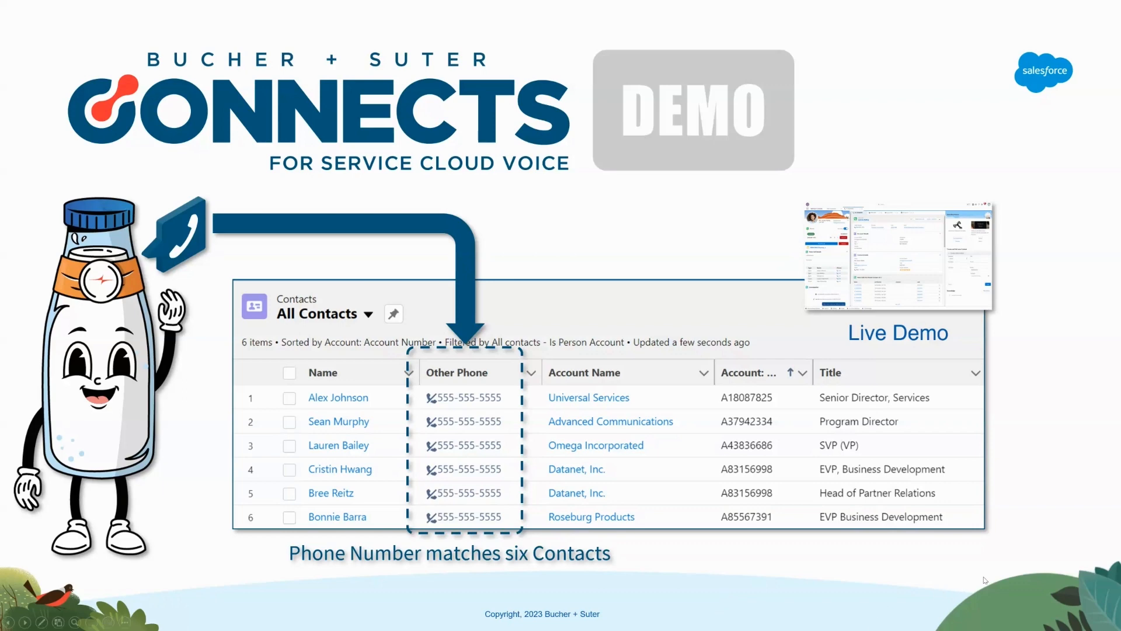
{"action": "mouse_move", "coordinate": [1119, 473]}
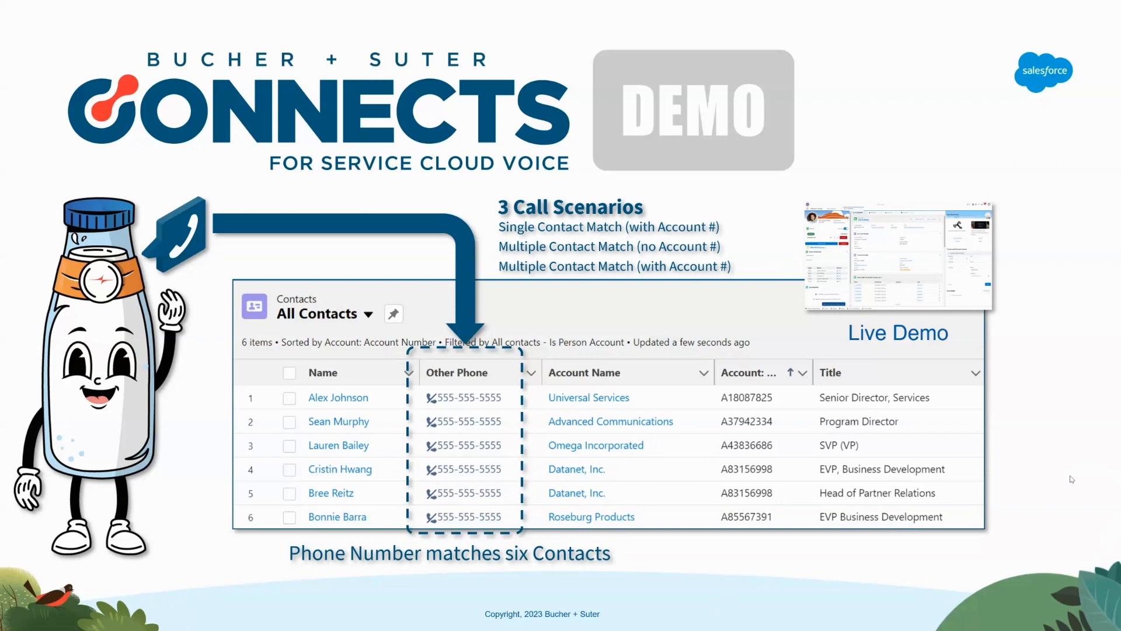
{"action": "mouse_move", "coordinate": [972, 512]}
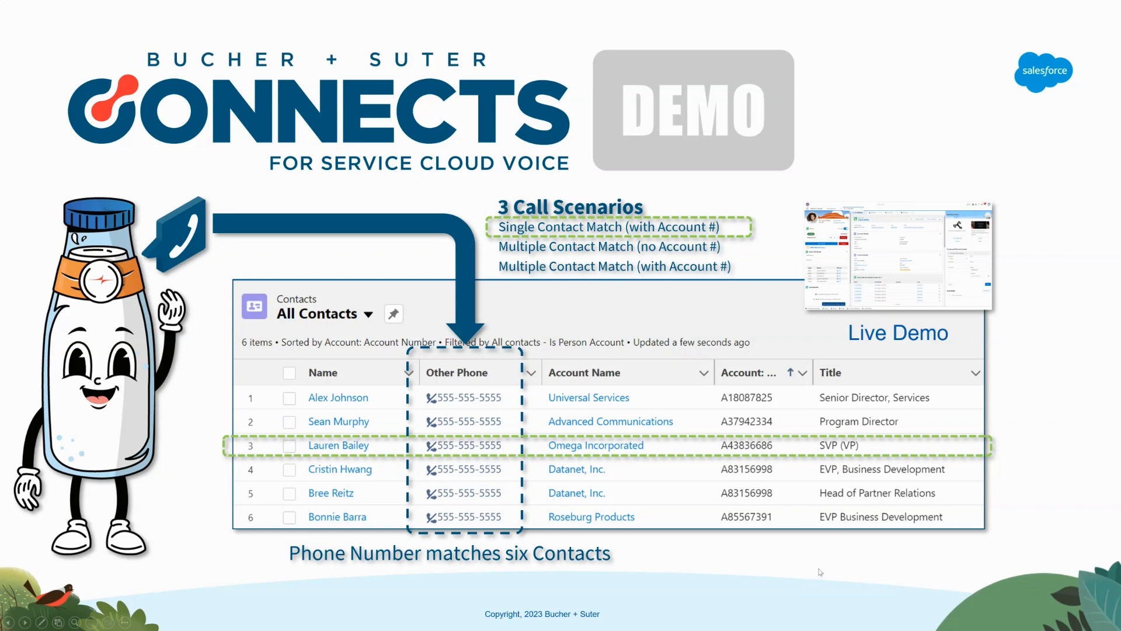
{"action": "mouse_move", "coordinate": [436, 451]}
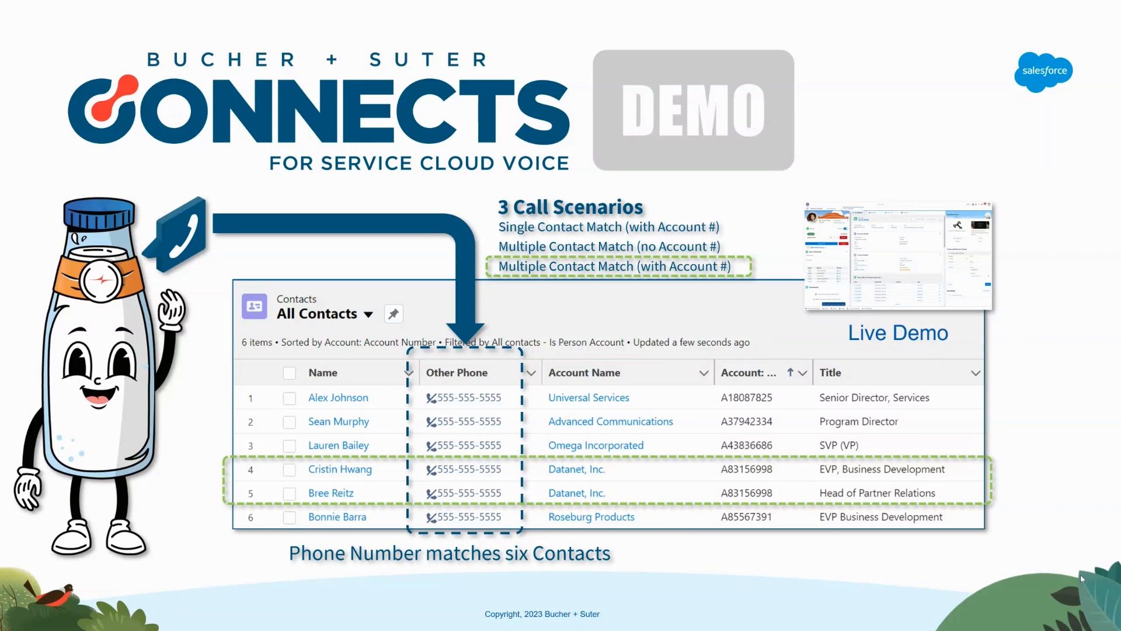
{"action": "mouse_move", "coordinate": [752, 539]}
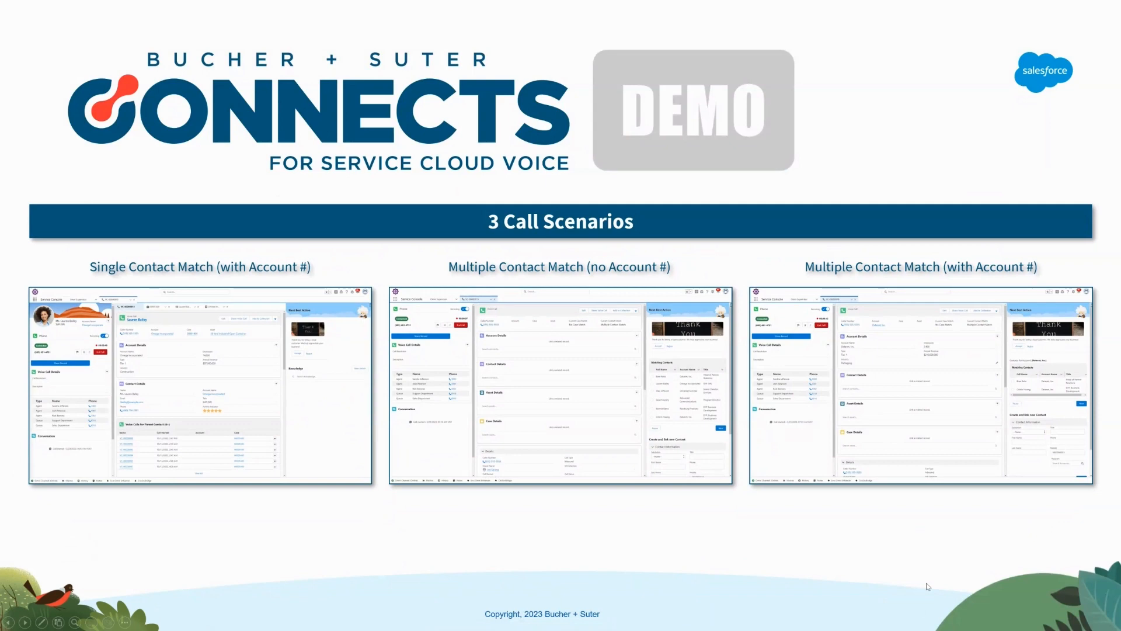
{"action": "mouse_move", "coordinate": [936, 575]}
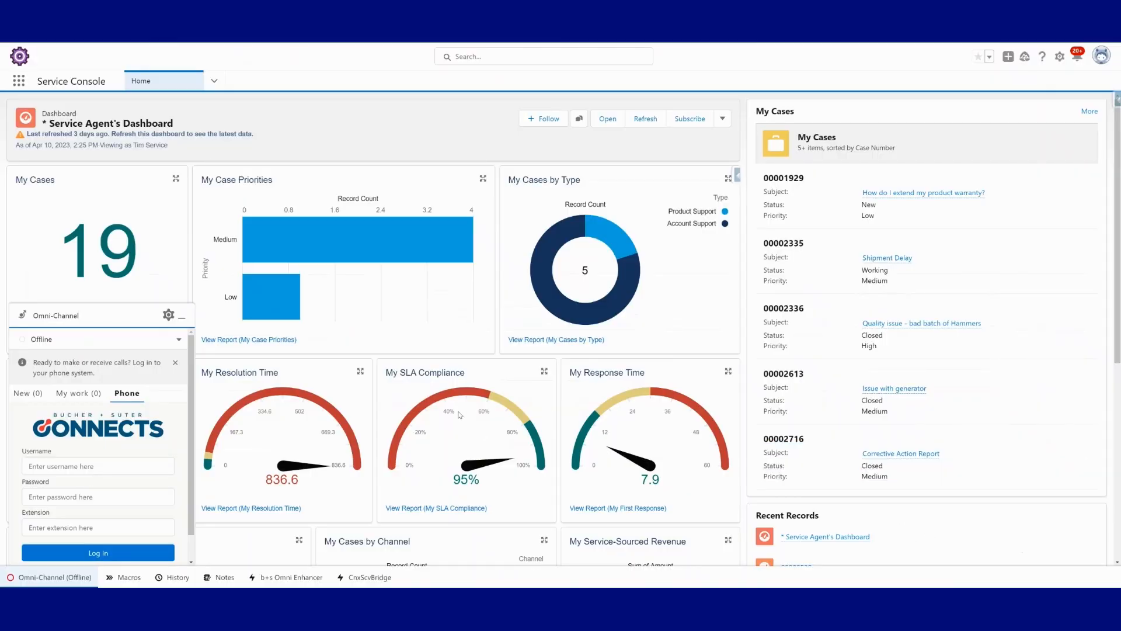
{"action": "mouse_move", "coordinate": [290, 465]}
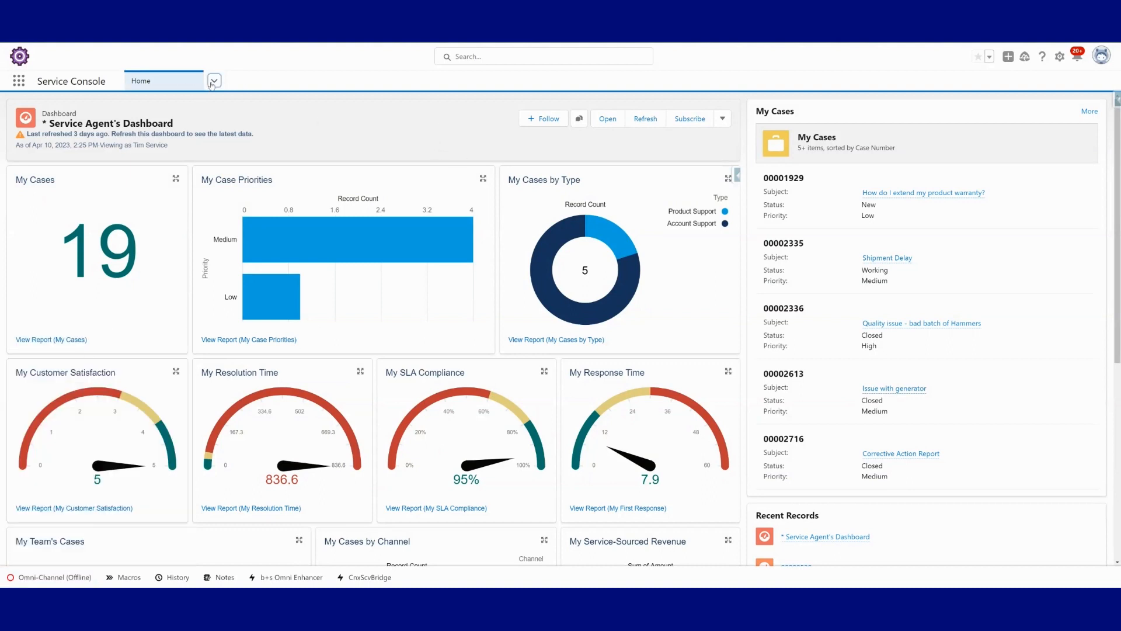
- Open the console navigation dropdown to reach Omni Supervisor
{"action": "left_click", "coordinate": [214, 80]}
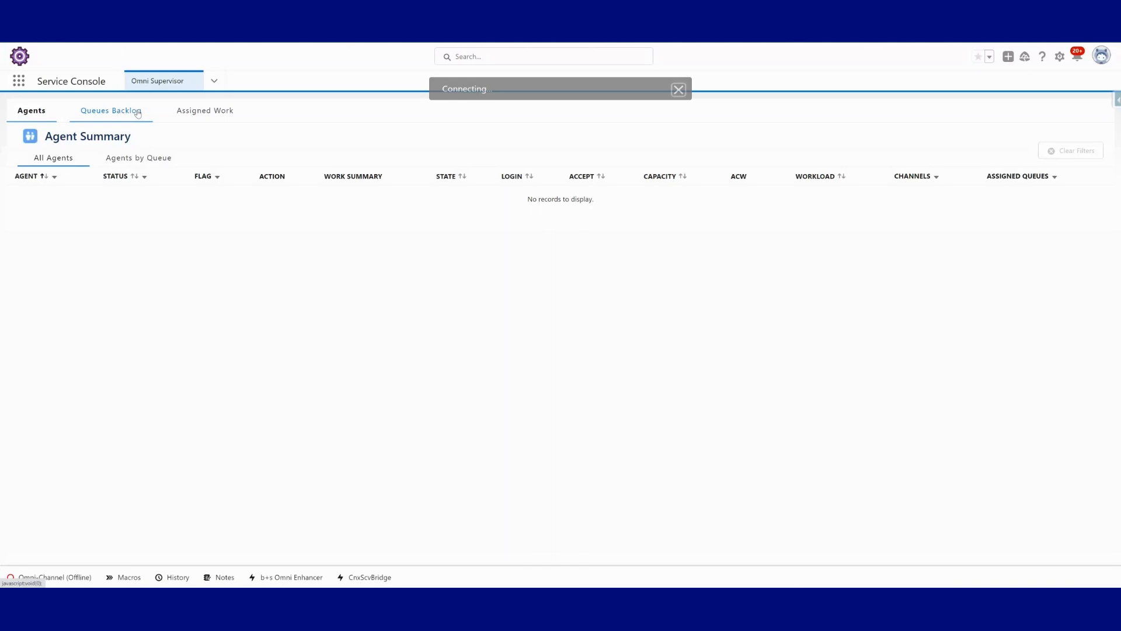
- Switch Omni Supervisor to the Queues Backlog summary of all queues
{"action": "left_click", "coordinate": [110, 111]}
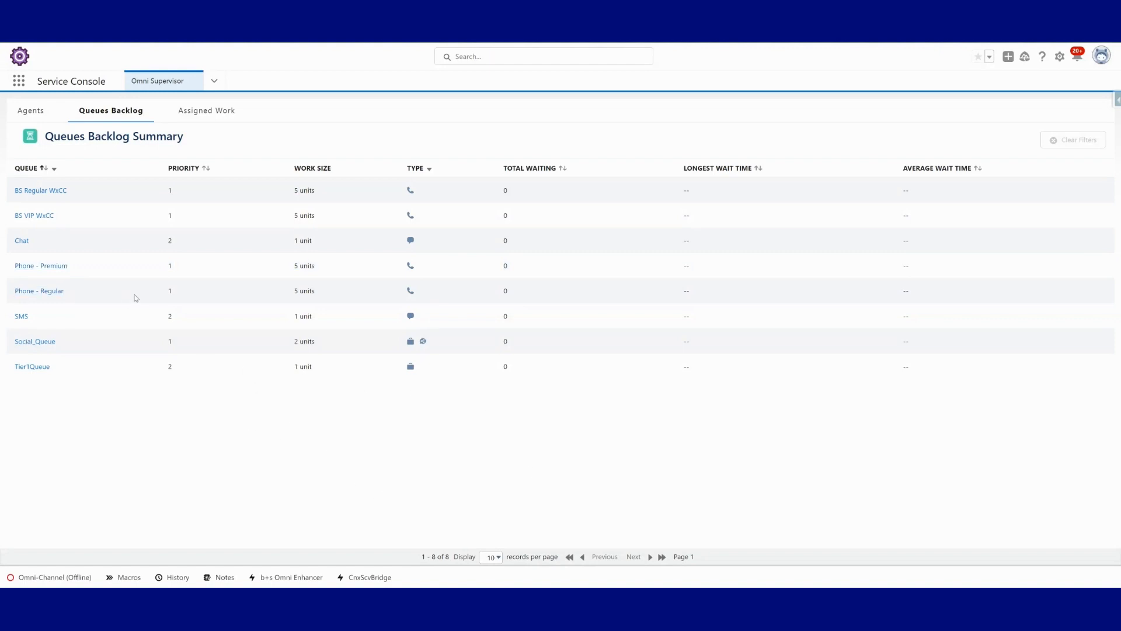
{"action": "mouse_move", "coordinate": [519, 359]}
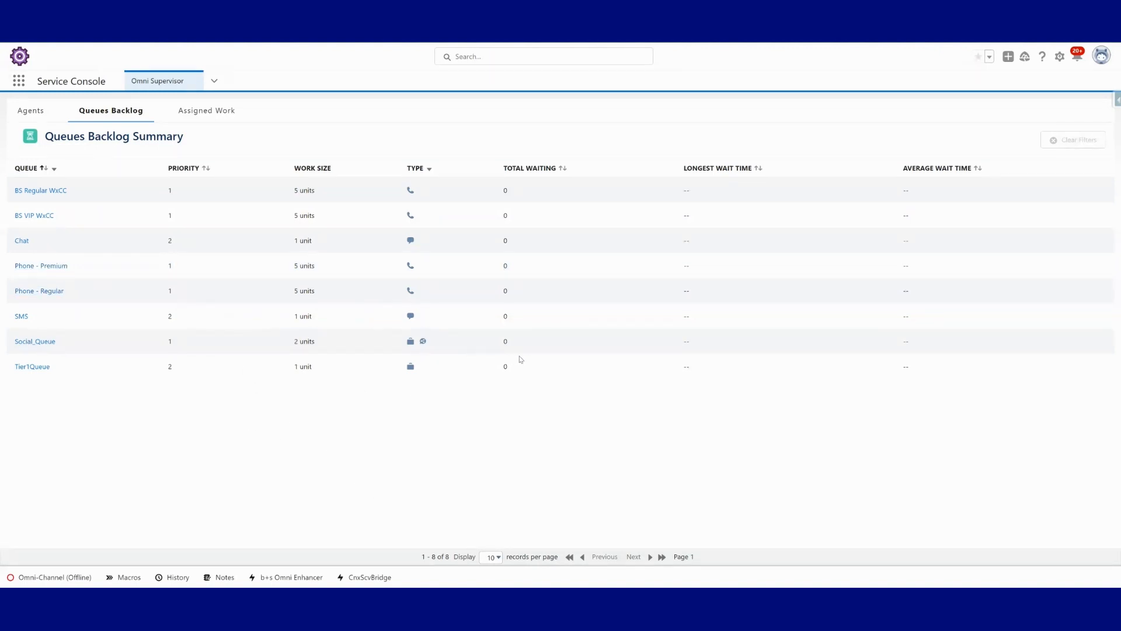
{"action": "mouse_move", "coordinate": [299, 555]}
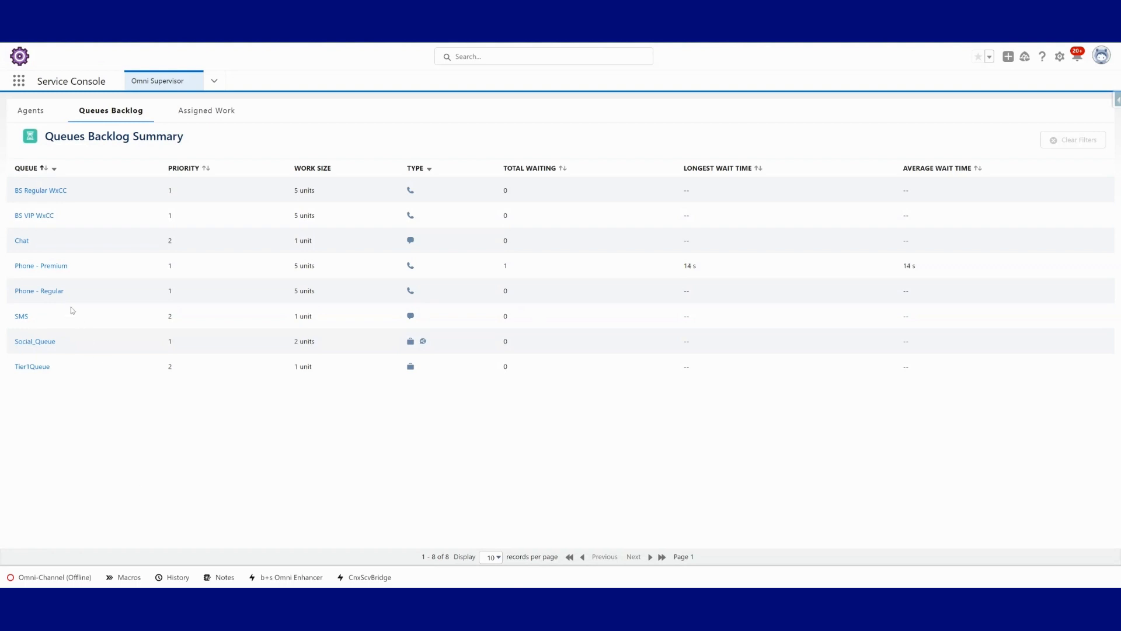
{"action": "left_click", "coordinate": [40, 265]}
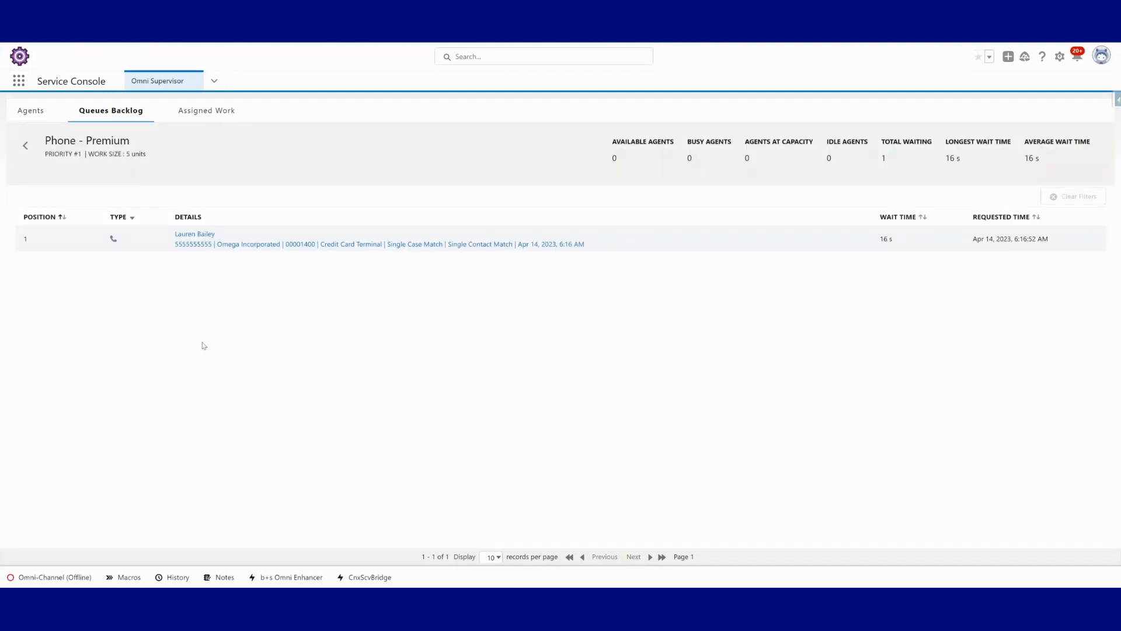
{"action": "mouse_move", "coordinate": [368, 307]}
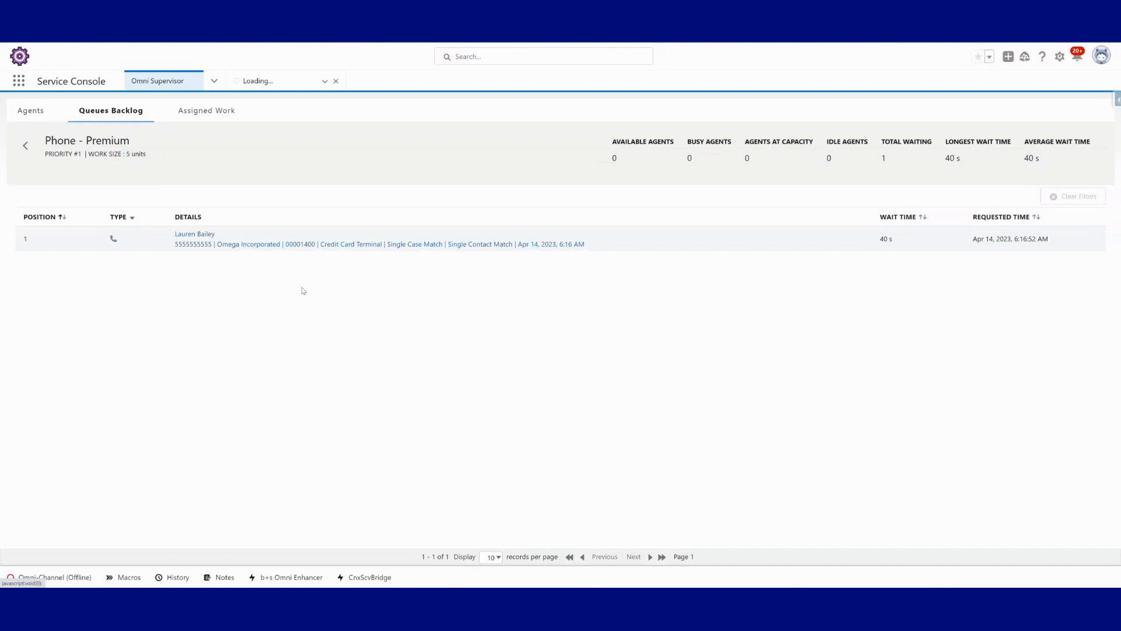
{"action": "left_click", "coordinate": [194, 234]}
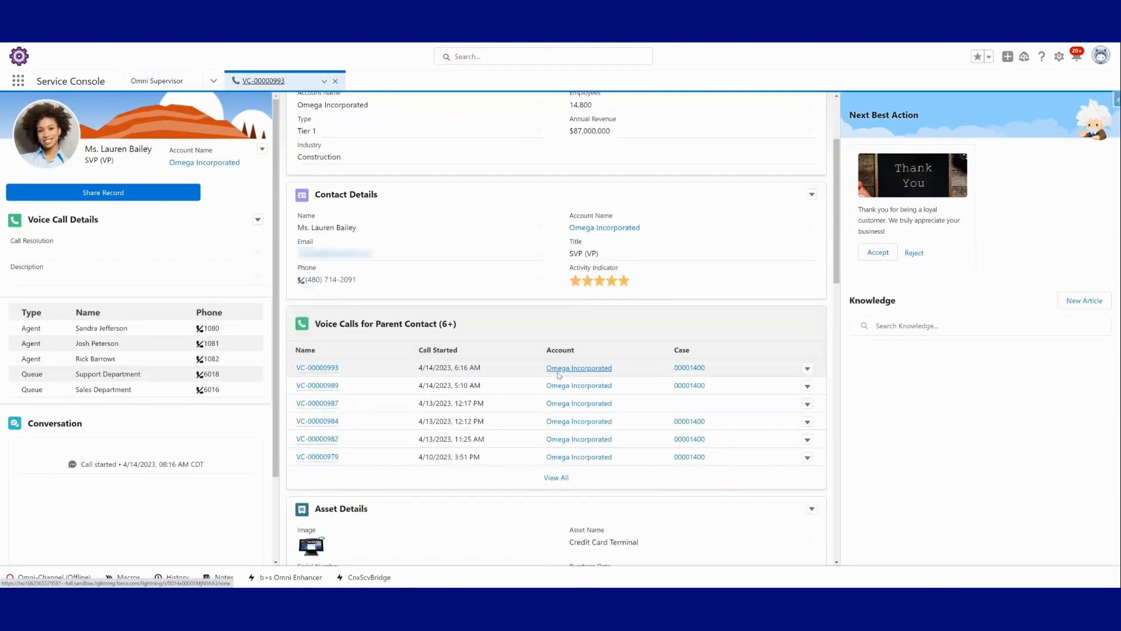
{"action": "scroll", "scroll_direction": "down", "scroll_amount": 3}
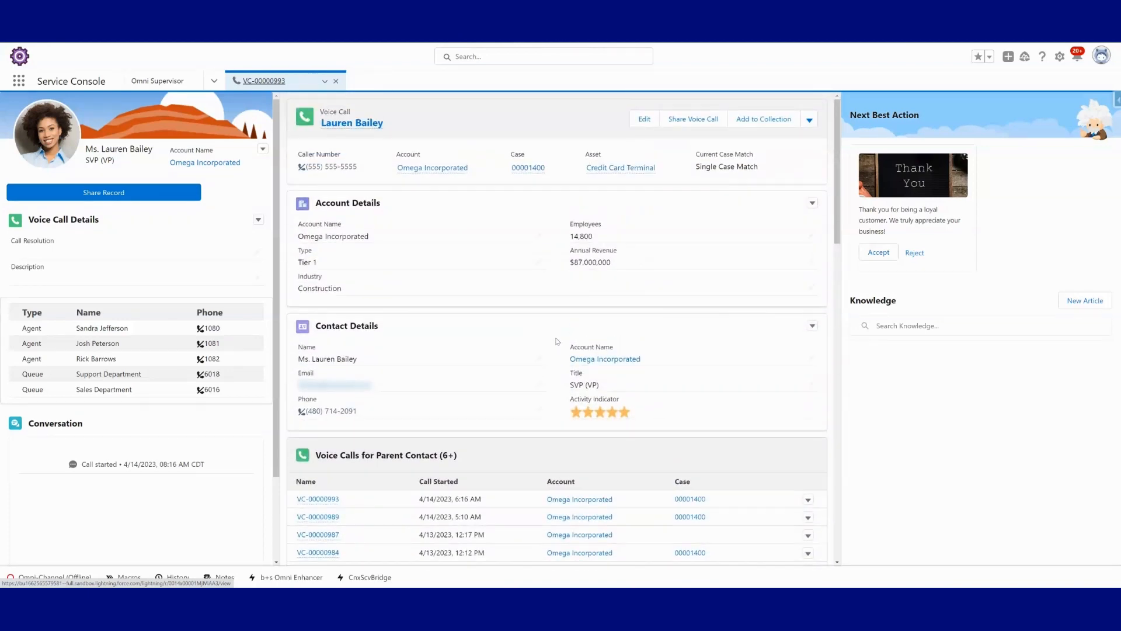
{"action": "mouse_move", "coordinate": [192, 138]}
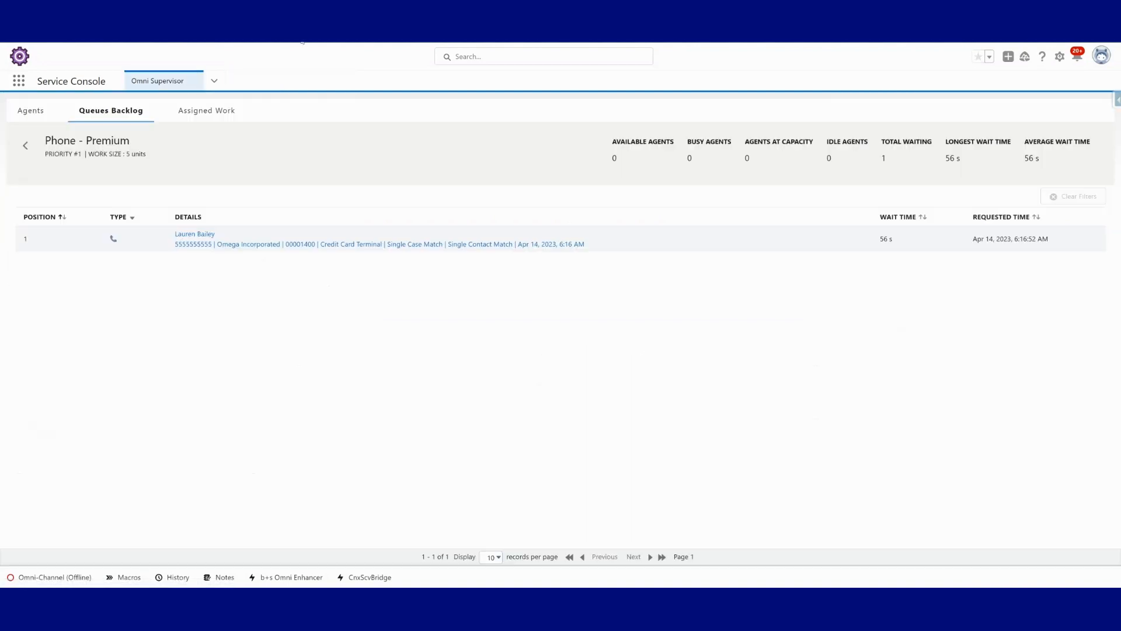
{"action": "mouse_move", "coordinate": [127, 397]}
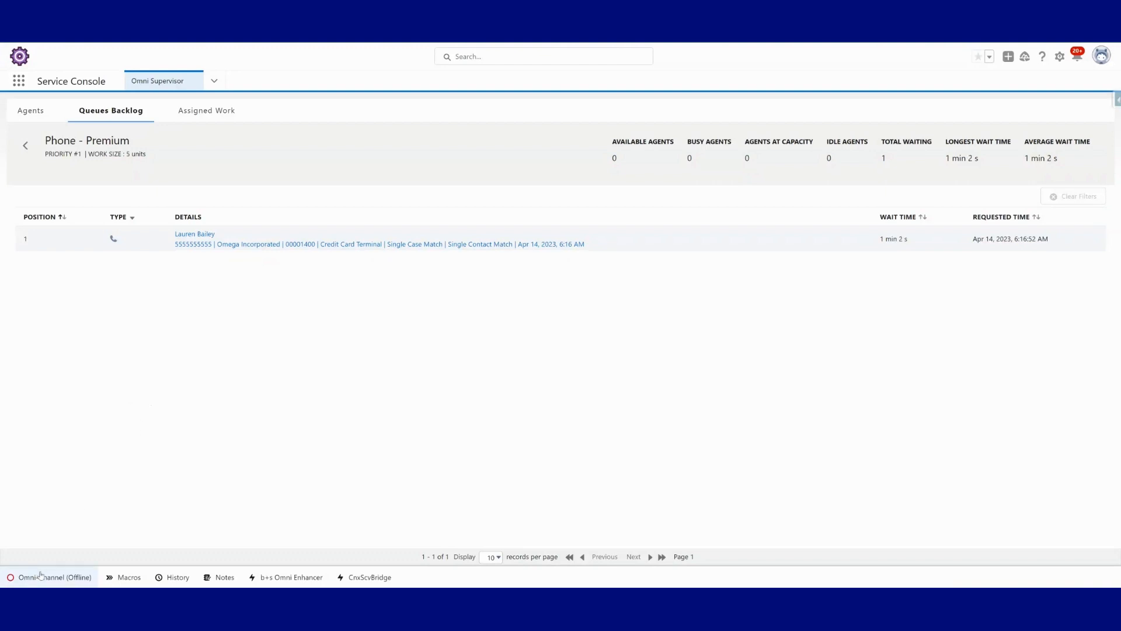
- Open the Omni-Channel panel and begin entering the phone system username
{"action": "left_click", "coordinate": [50, 576]}
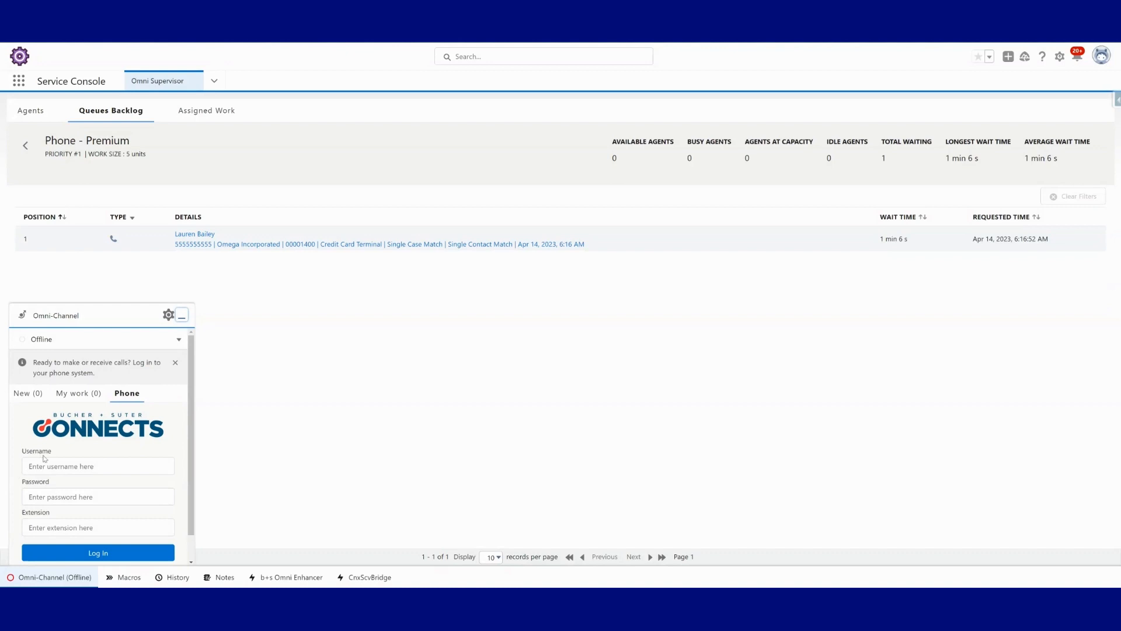
{"action": "left_click", "coordinate": [98, 465]}
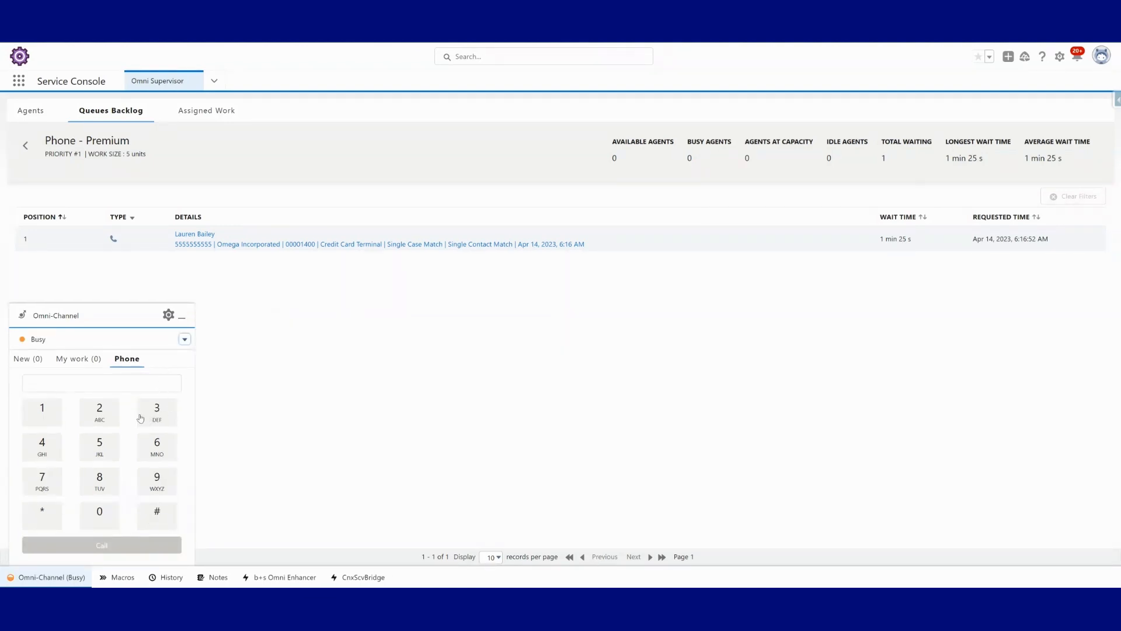
{"action": "mouse_move", "coordinate": [129, 420]}
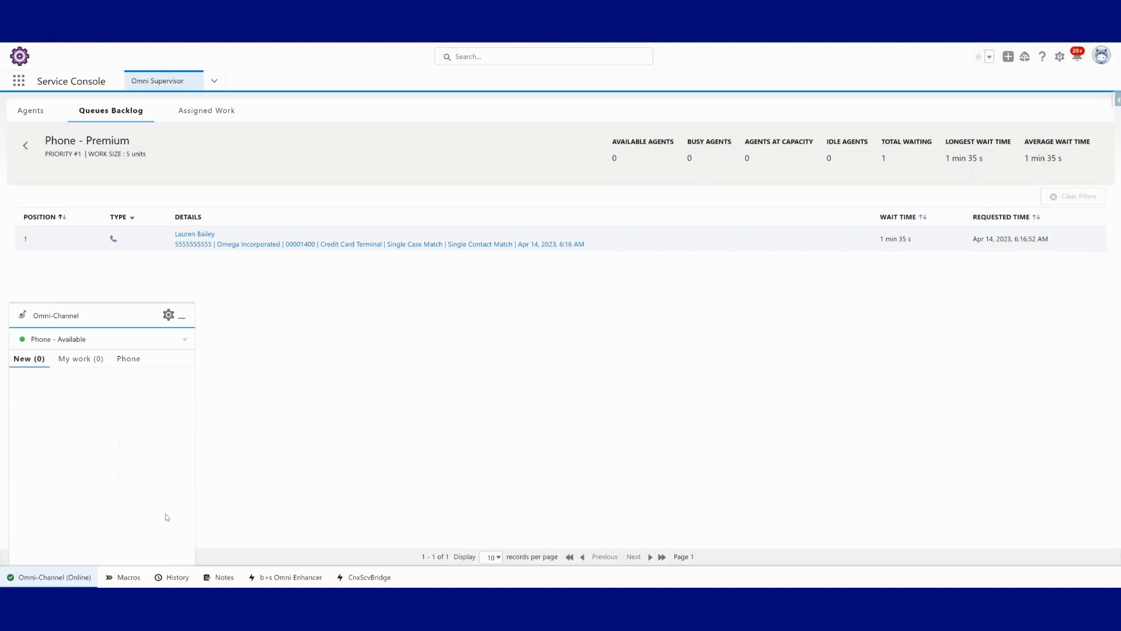
{"action": "left_click", "coordinate": [195, 234]}
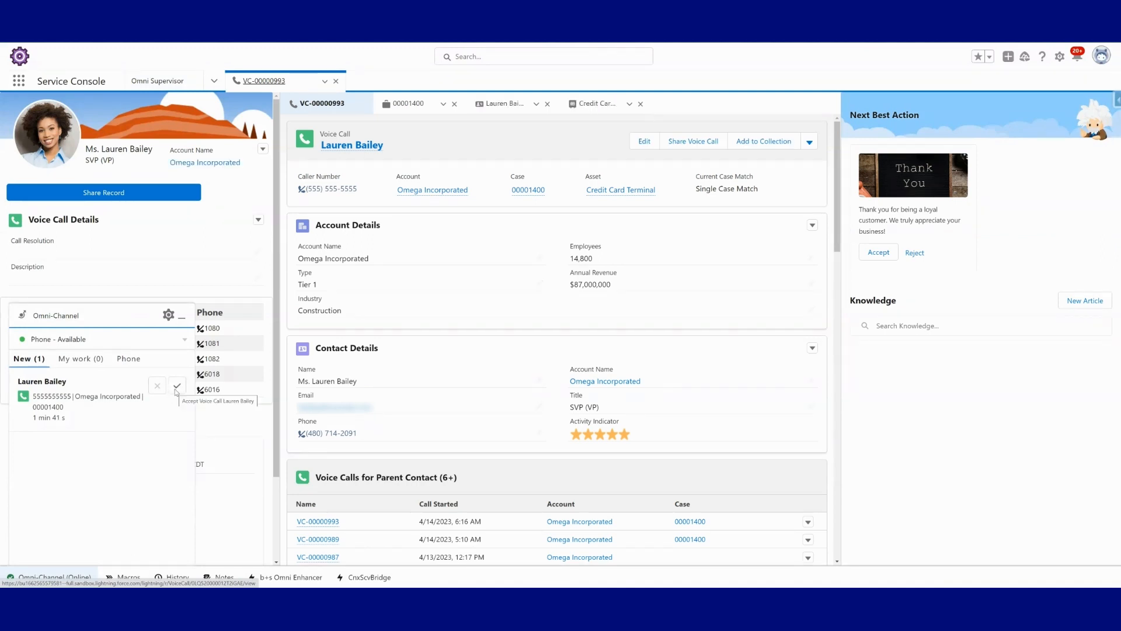
{"action": "mouse_move", "coordinate": [214, 529]}
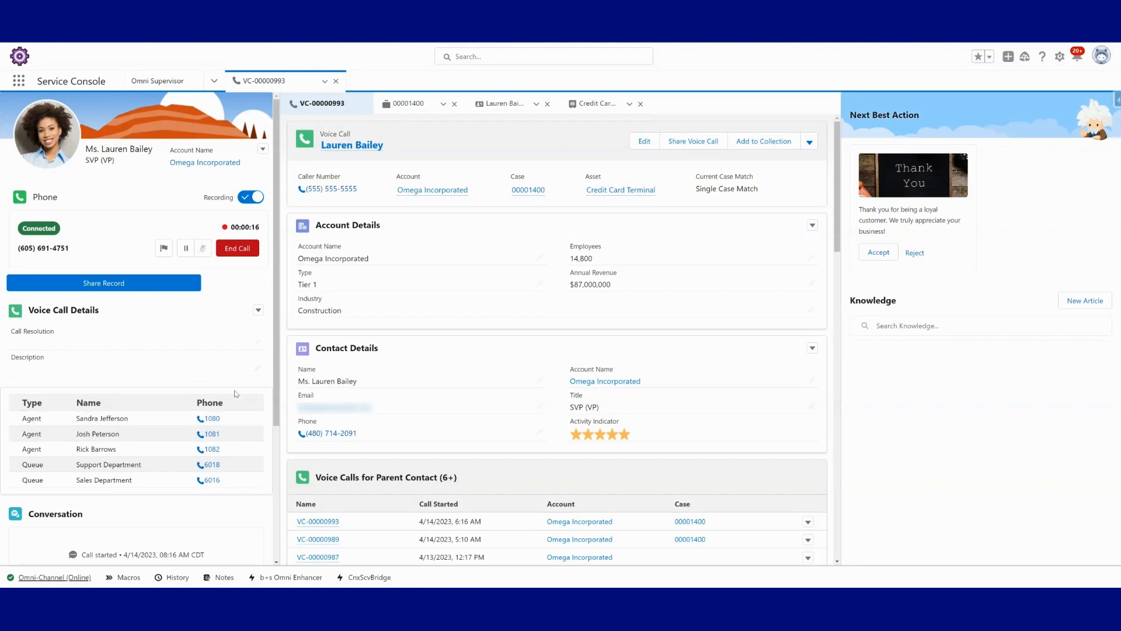
{"action": "mouse_move", "coordinate": [449, 536]}
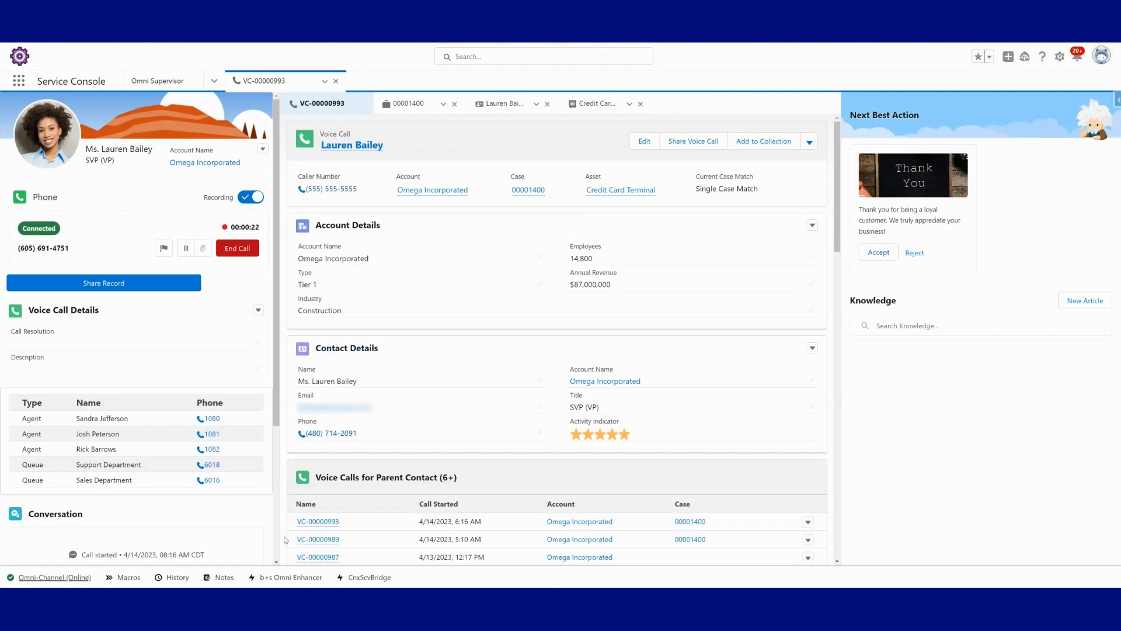
{"action": "mouse_move", "coordinate": [255, 402]}
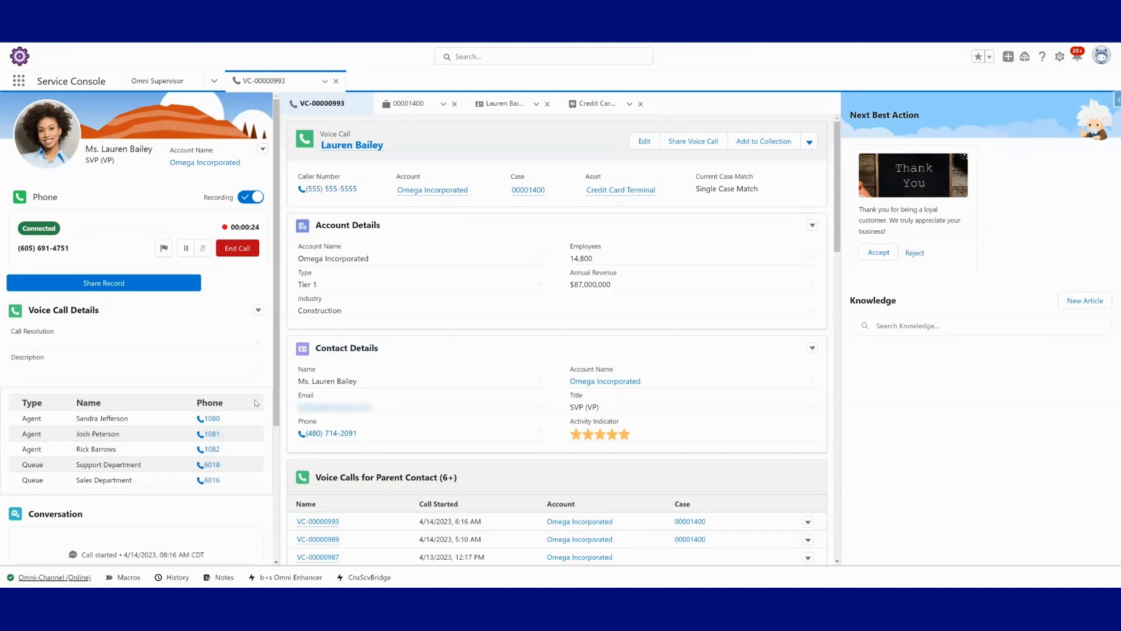
{"action": "mouse_move", "coordinate": [208, 294]}
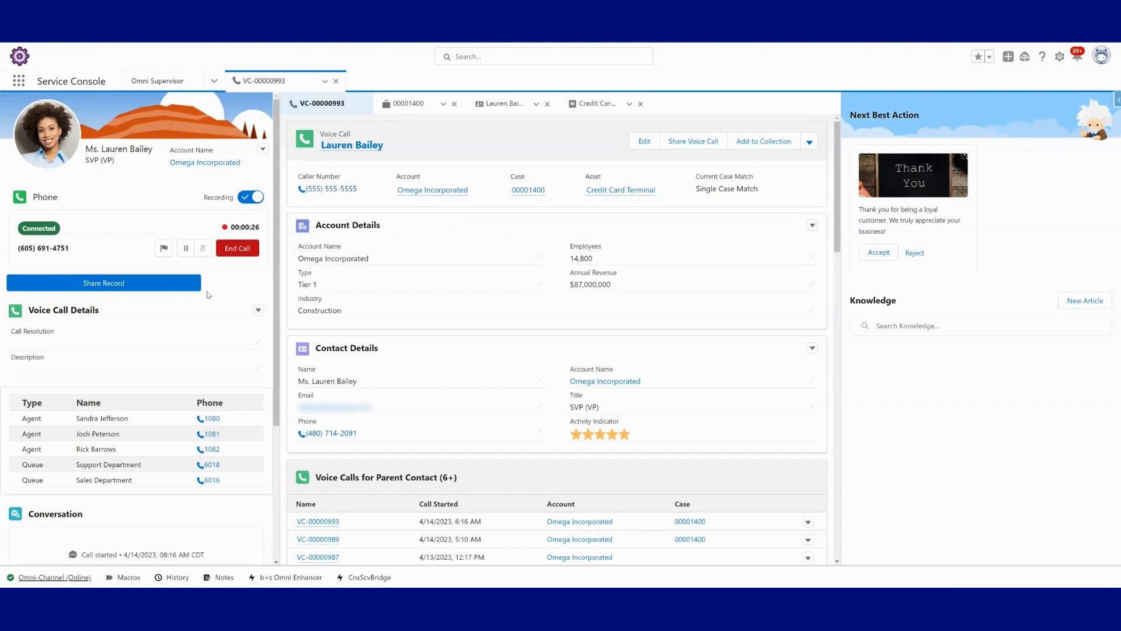
{"action": "mouse_move", "coordinate": [243, 270]}
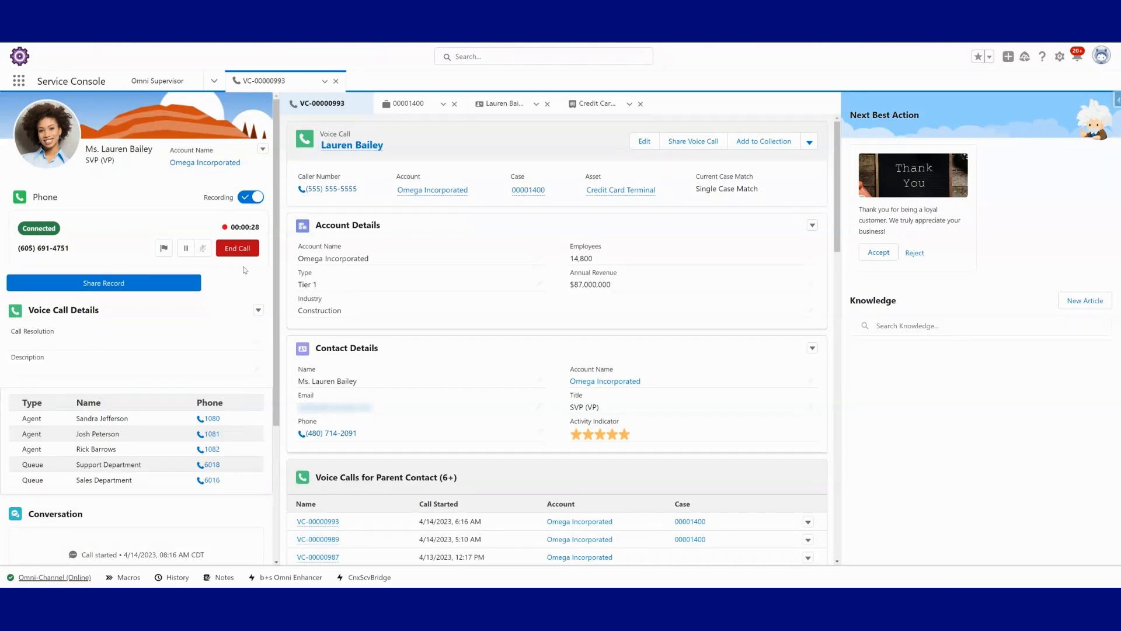
{"action": "mouse_move", "coordinate": [165, 278]}
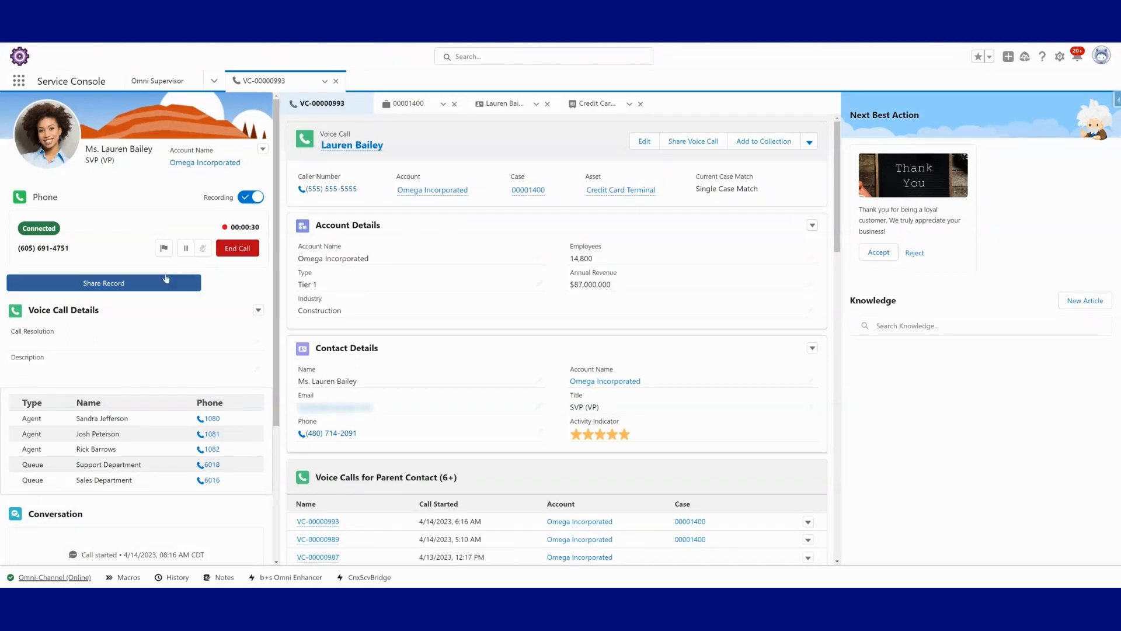
{"action": "mouse_move", "coordinate": [271, 442]}
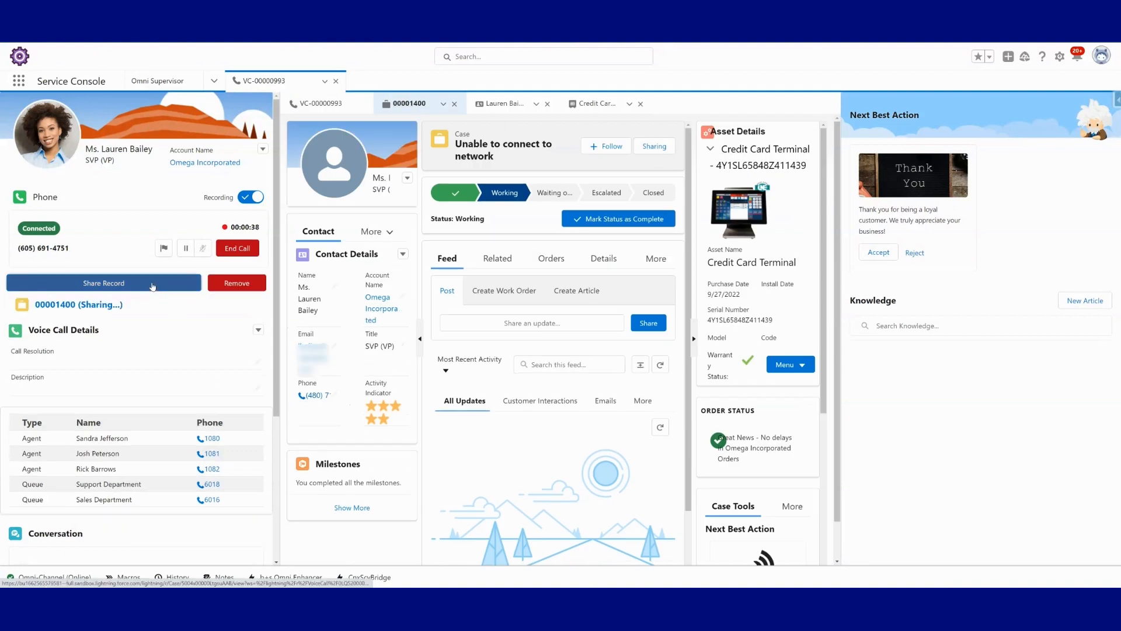
- Return to VC-00000993 and start typing 'Network issues.' as its description
{"action": "left_click", "coordinate": [321, 103]}
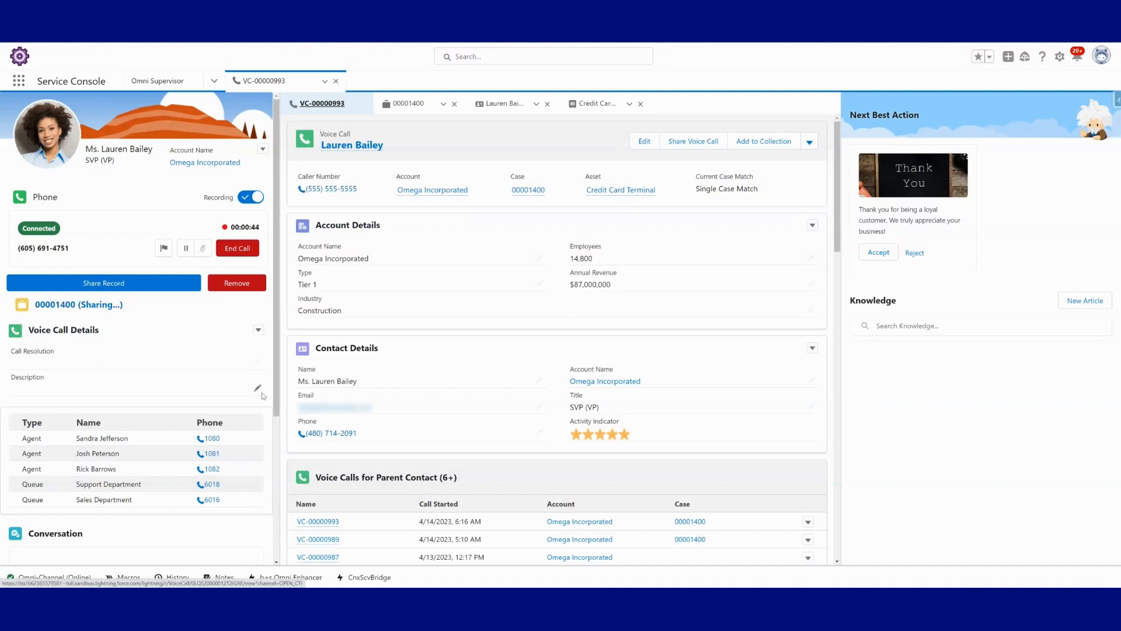
{"action": "left_click", "coordinate": [257, 388]}
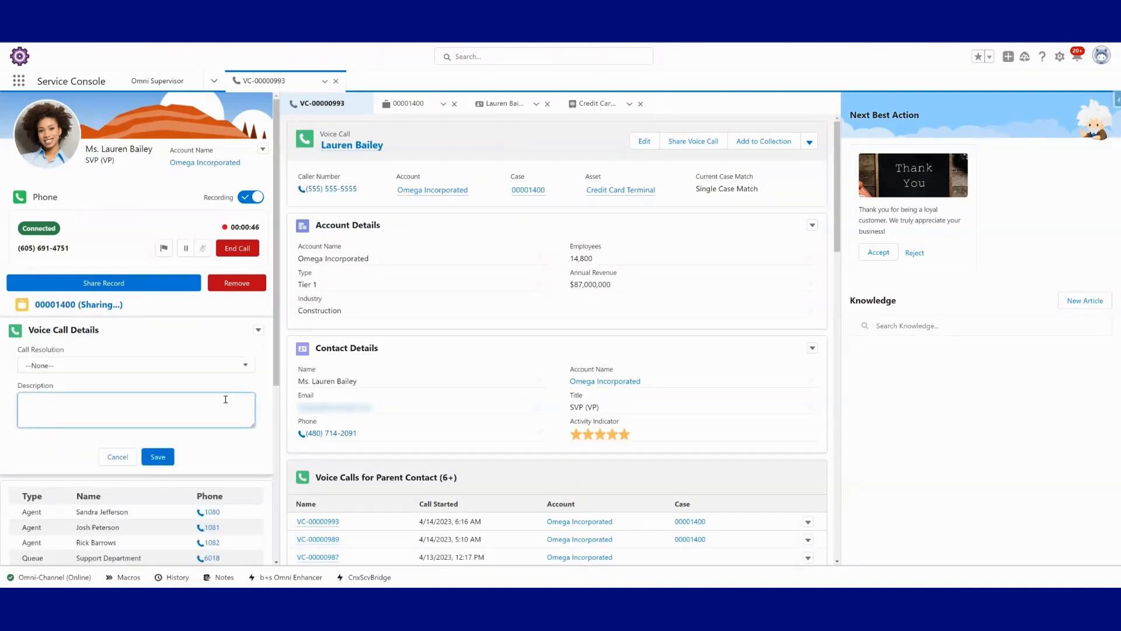
{"action": "type", "text": "Network issues."}
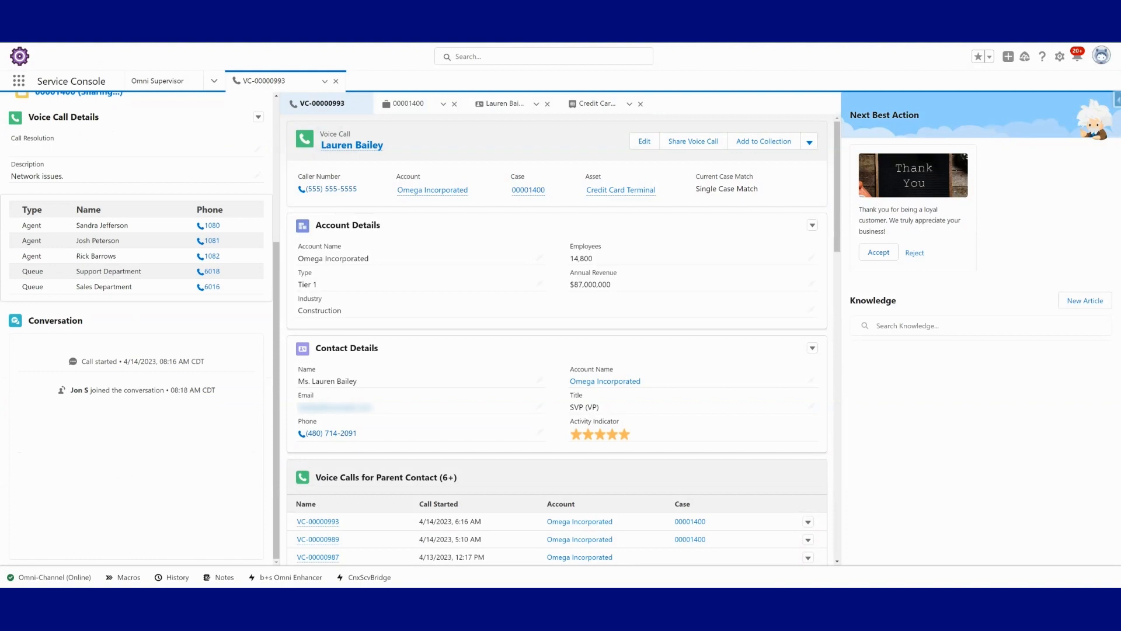
{"action": "mouse_move", "coordinate": [641, 407]}
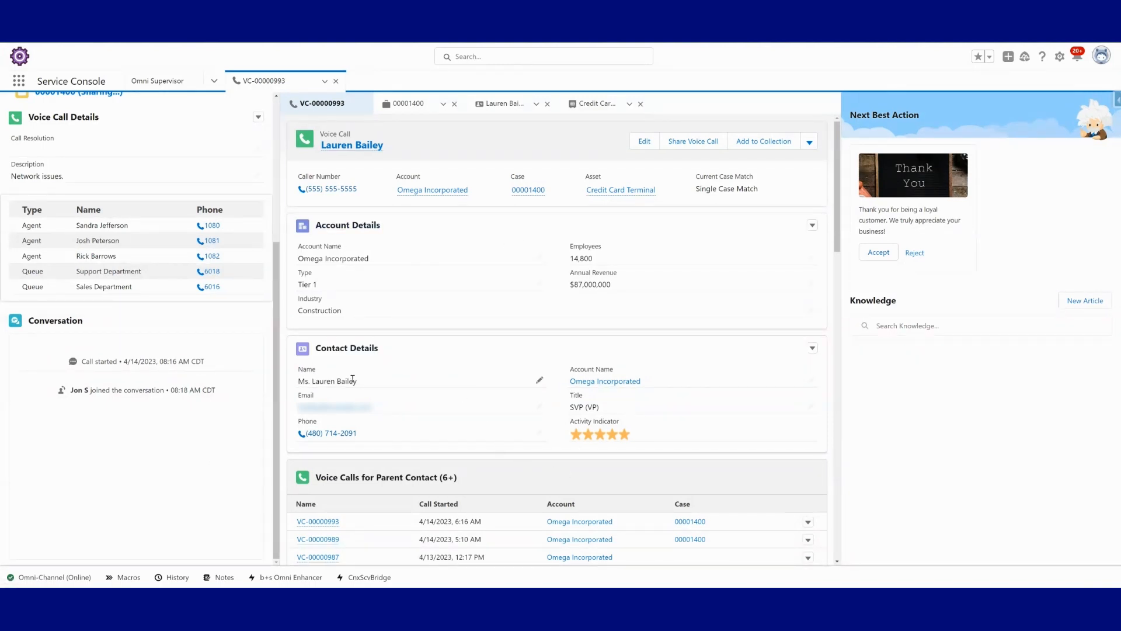
{"action": "mouse_move", "coordinate": [465, 424]}
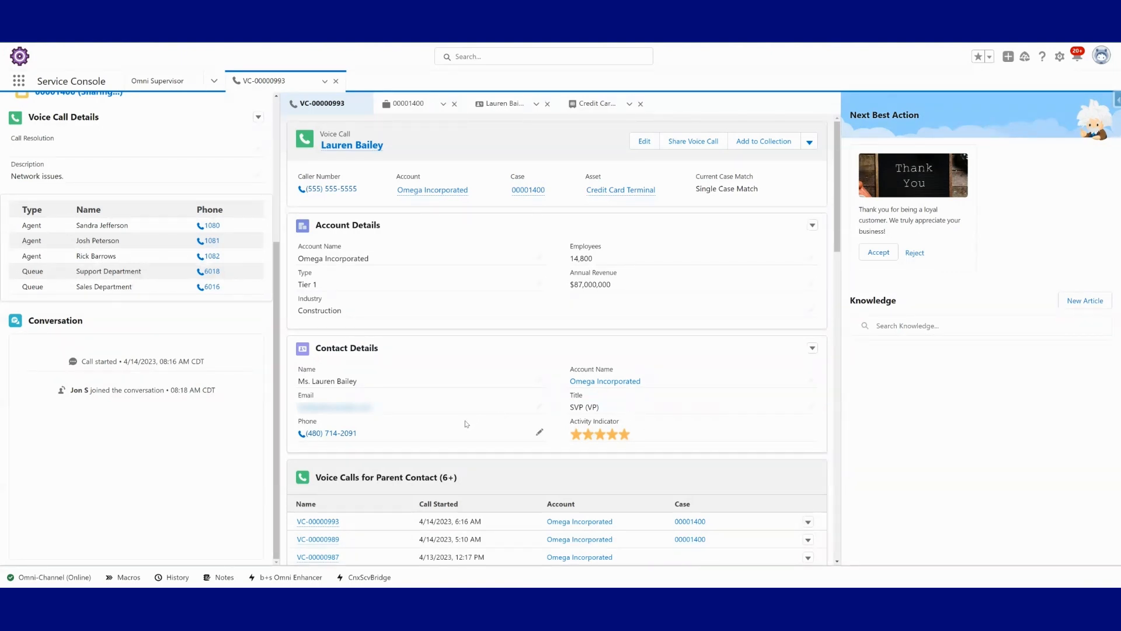
{"action": "mouse_move", "coordinate": [662, 440]}
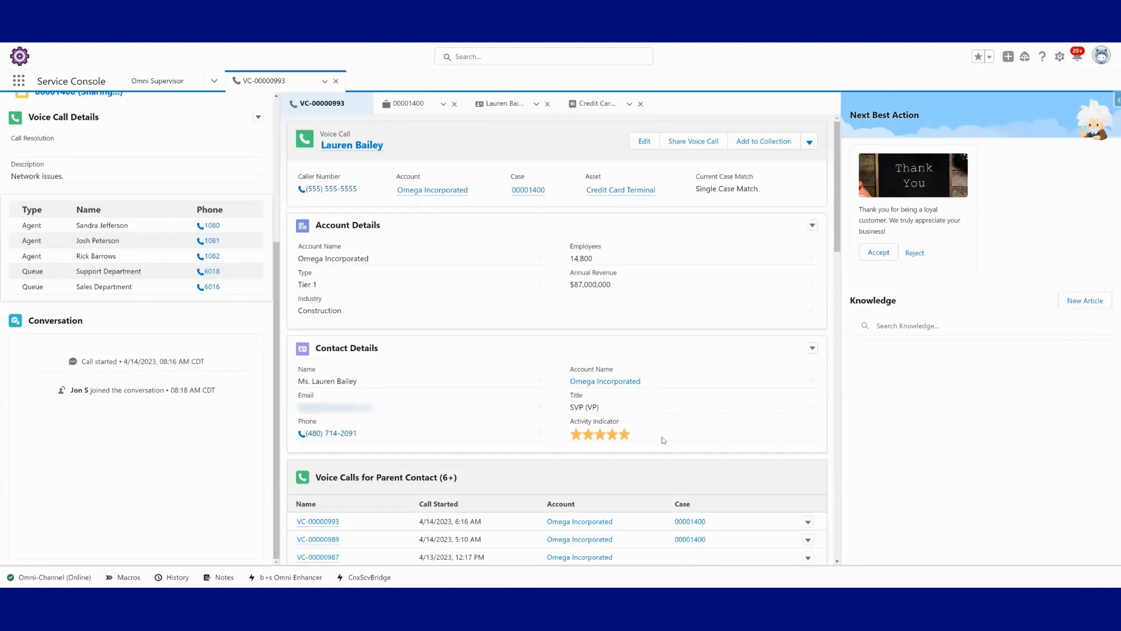
{"action": "mouse_move", "coordinate": [668, 384]}
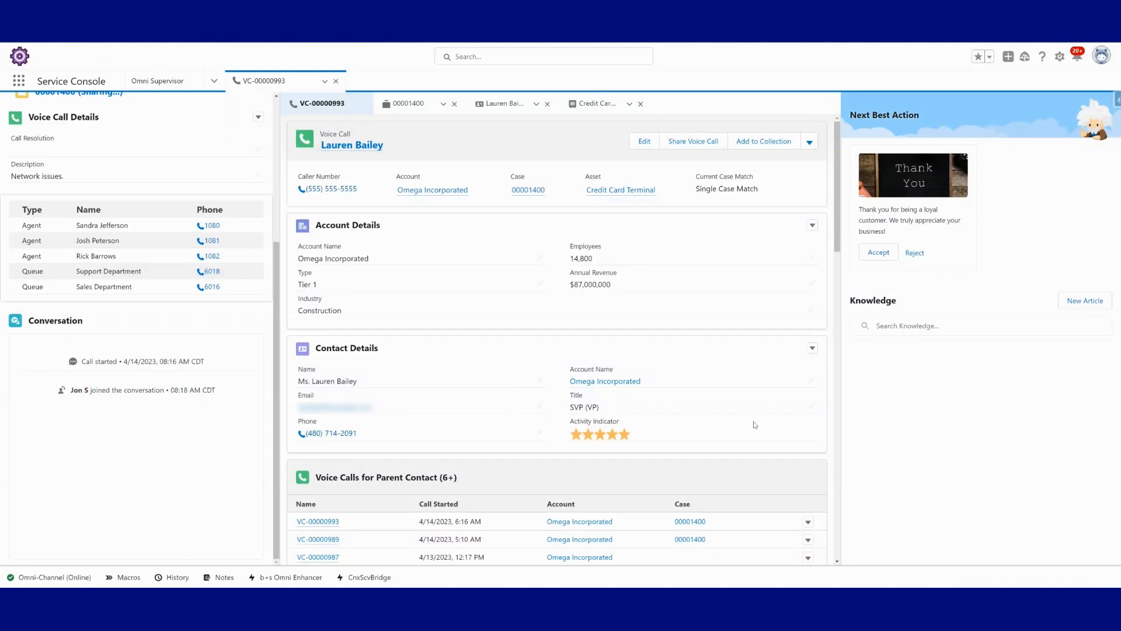
{"action": "mouse_move", "coordinate": [378, 241]}
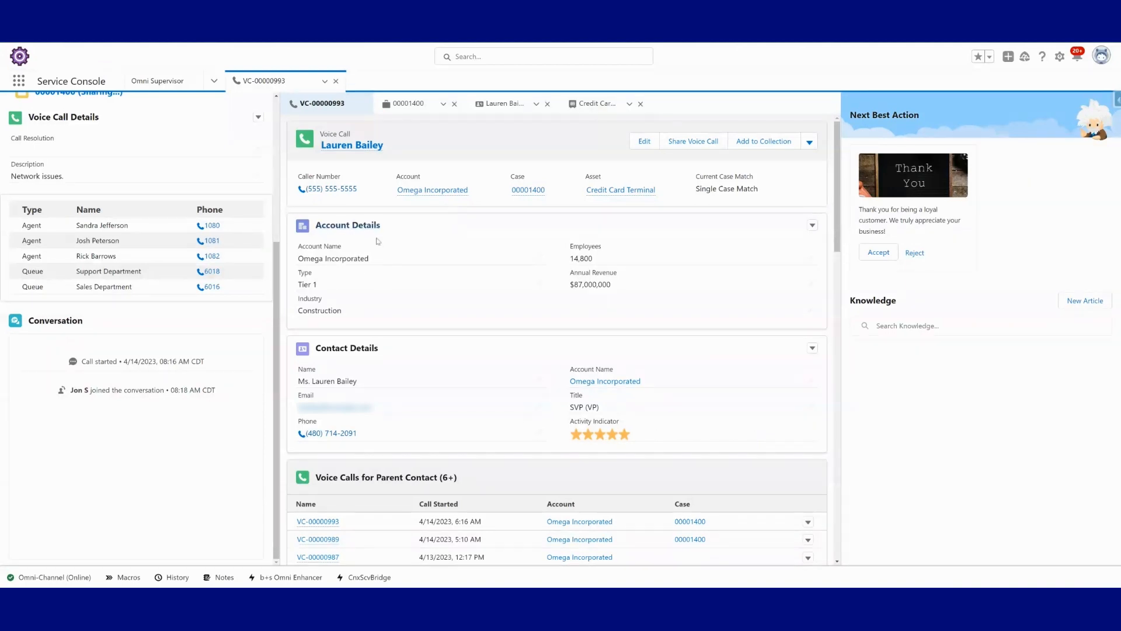
{"action": "scroll", "scroll_direction": "down", "scroll_amount": 3}
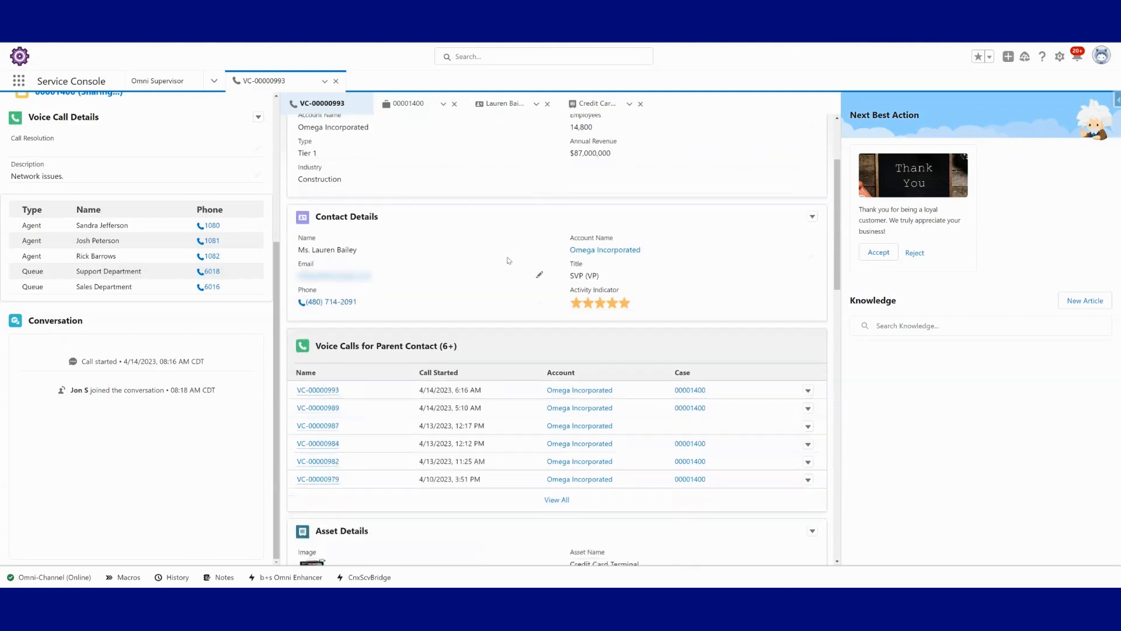
{"action": "mouse_move", "coordinate": [525, 341]}
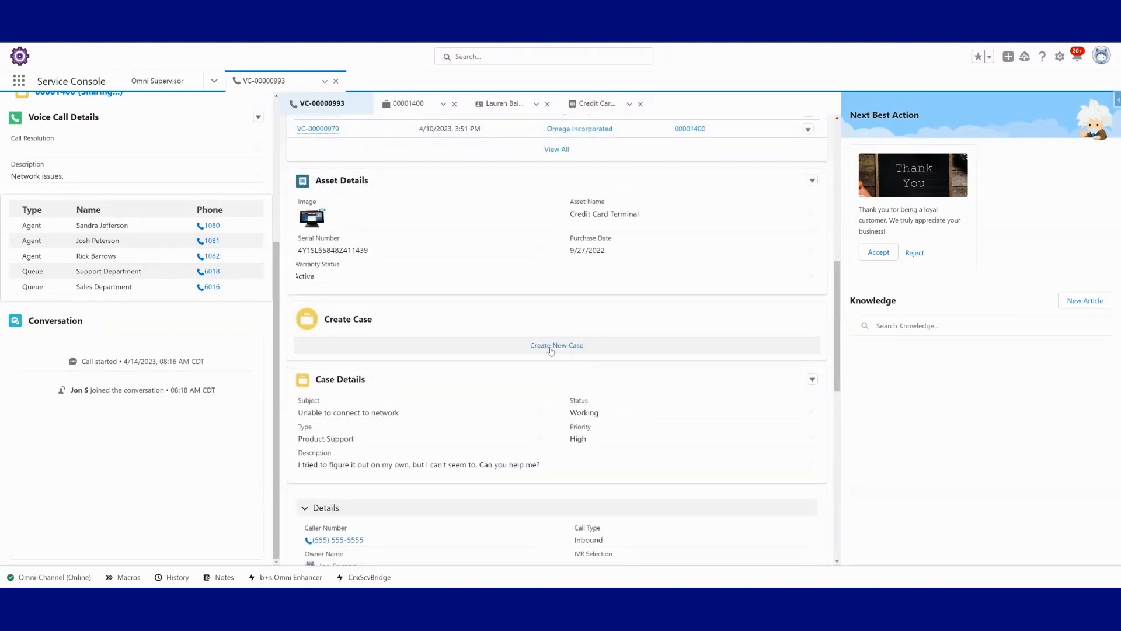
{"action": "mouse_move", "coordinate": [620, 353]}
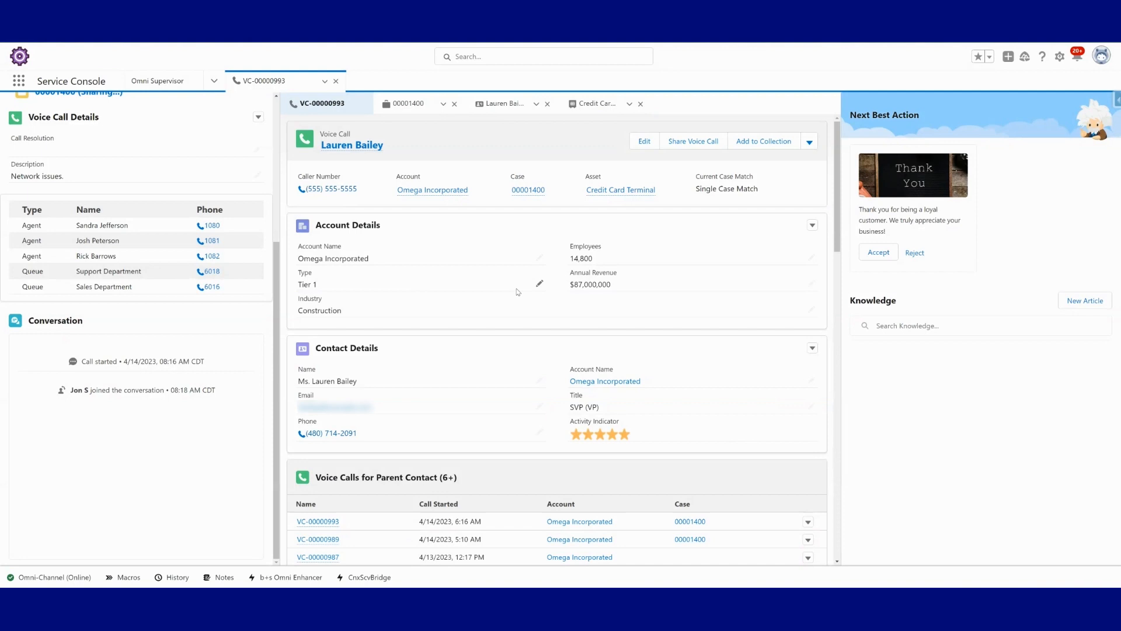
{"action": "left_click", "coordinate": [409, 103]}
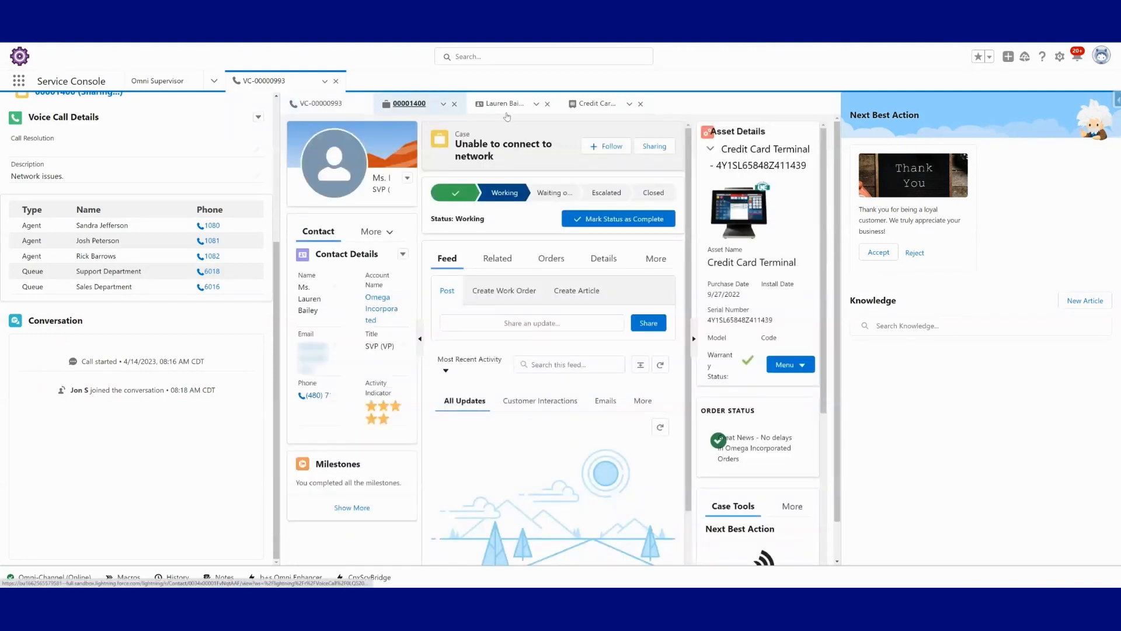
{"action": "left_click", "coordinate": [506, 102]}
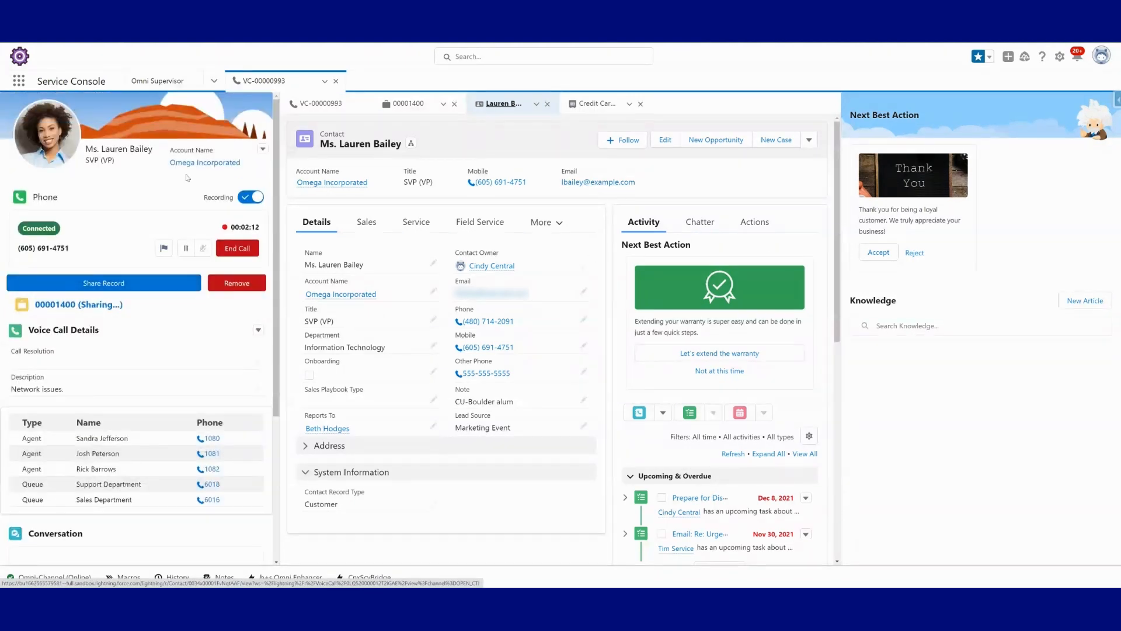
{"action": "left_click", "coordinate": [410, 102]}
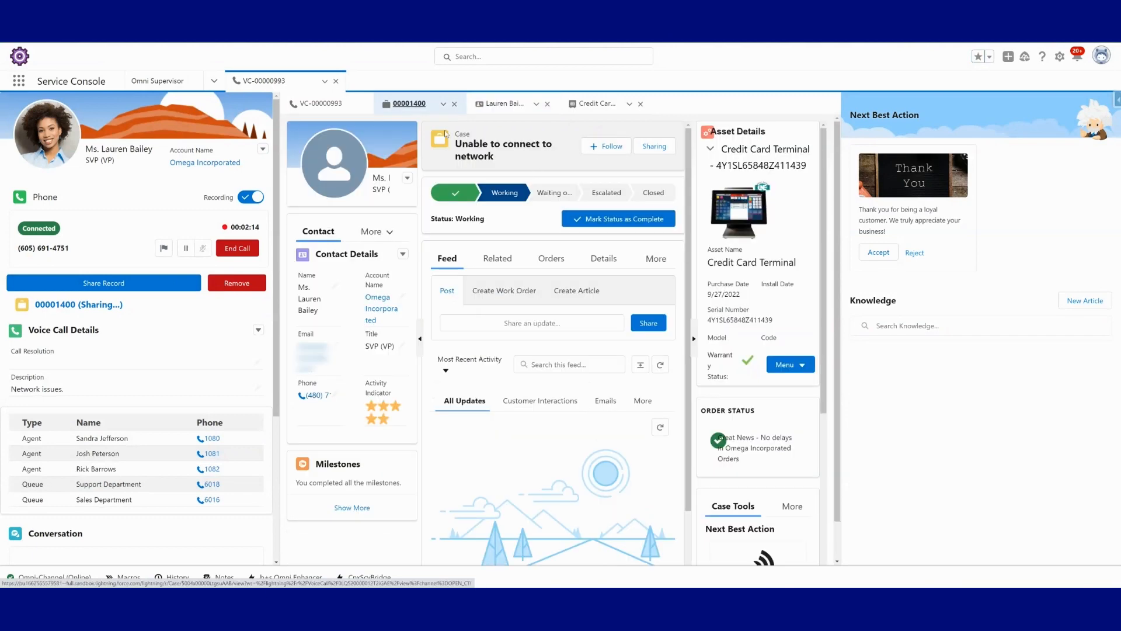
{"action": "left_click", "coordinate": [503, 104]}
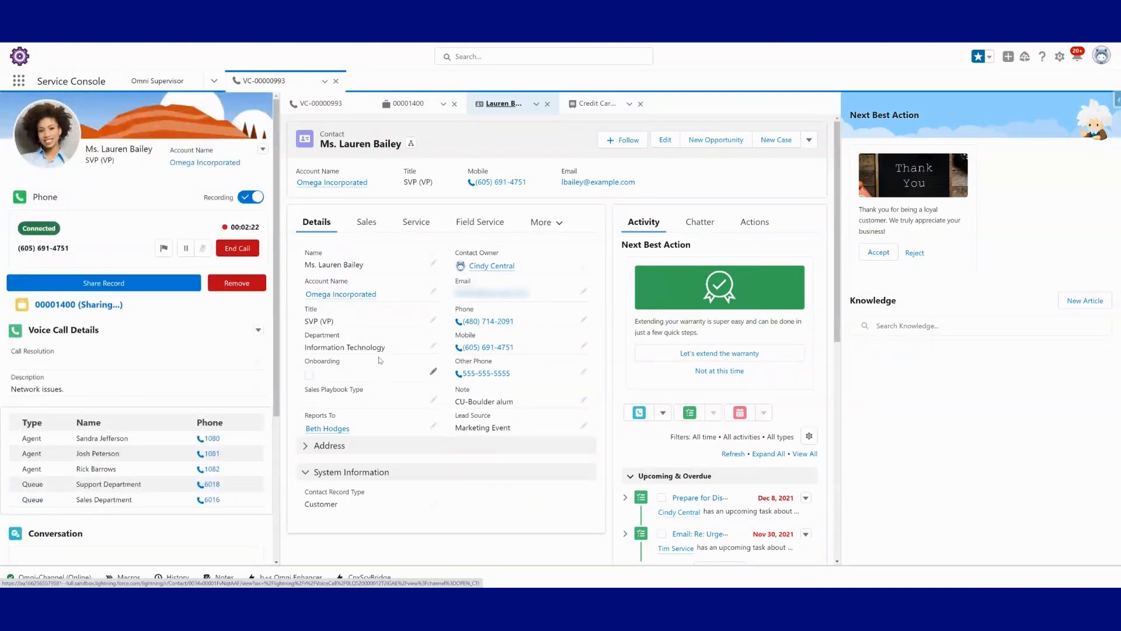
{"action": "left_click", "coordinate": [323, 103]}
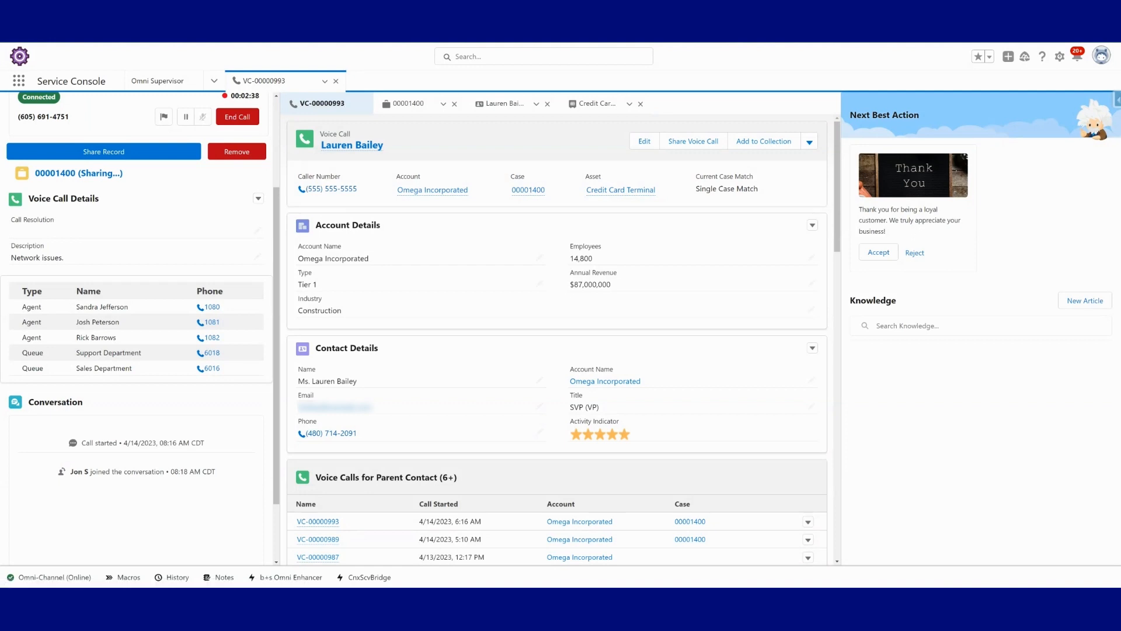
- Enter 'Hello Lauren! How can I help you today?' in the Conversation panel
{"action": "type", "text": "Hello Lauren! How can I help you today?"}
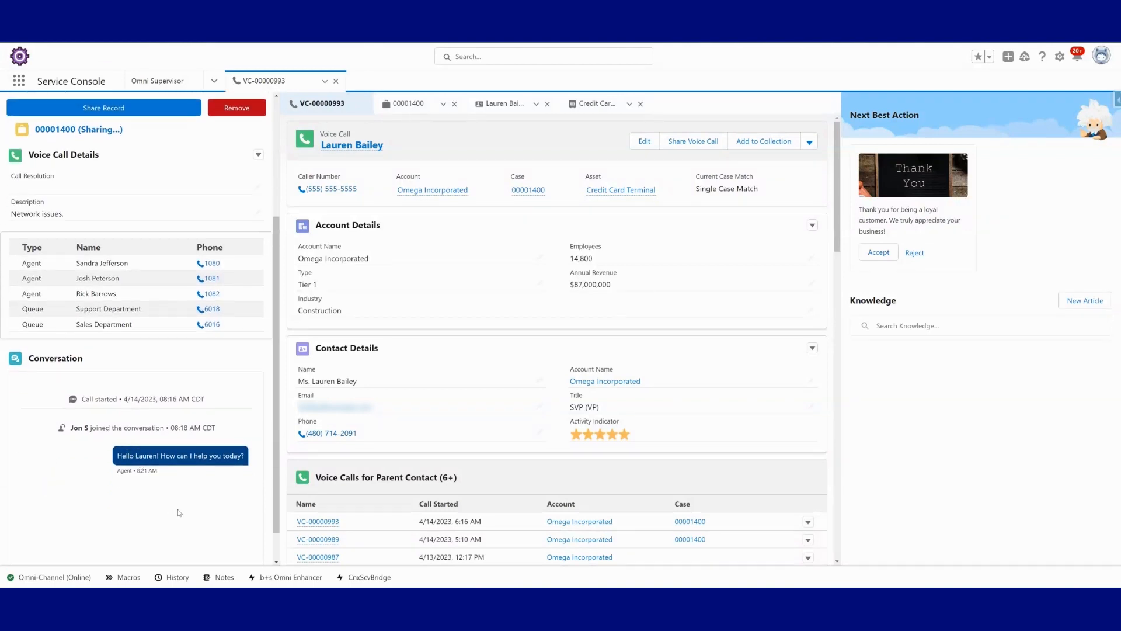
{"action": "mouse_move", "coordinate": [193, 493]}
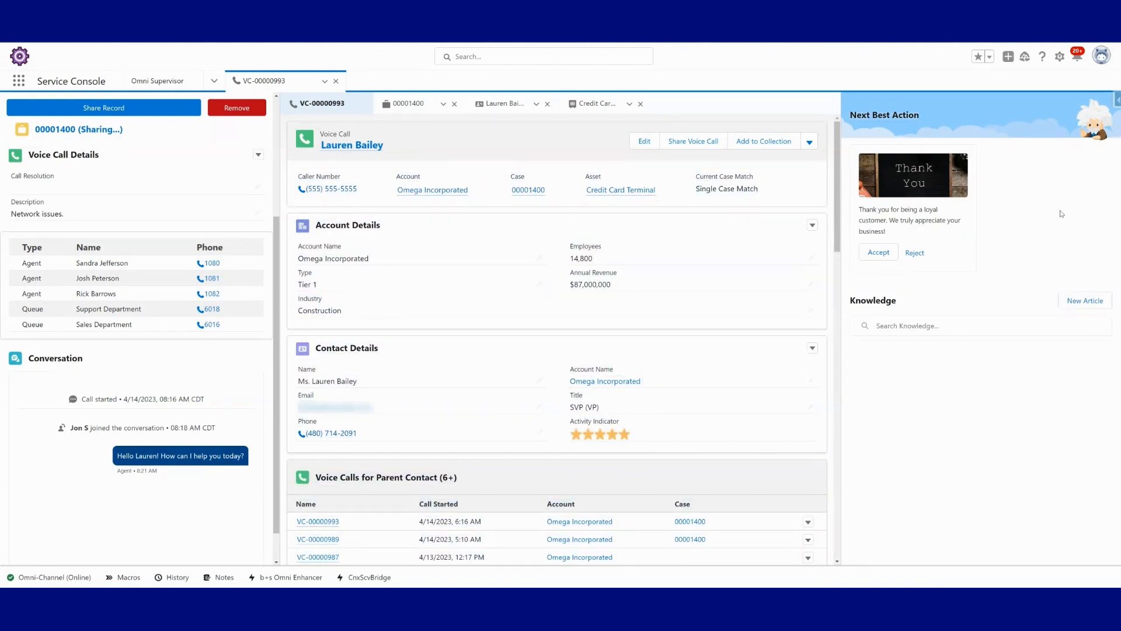
{"action": "mouse_move", "coordinate": [207, 449]}
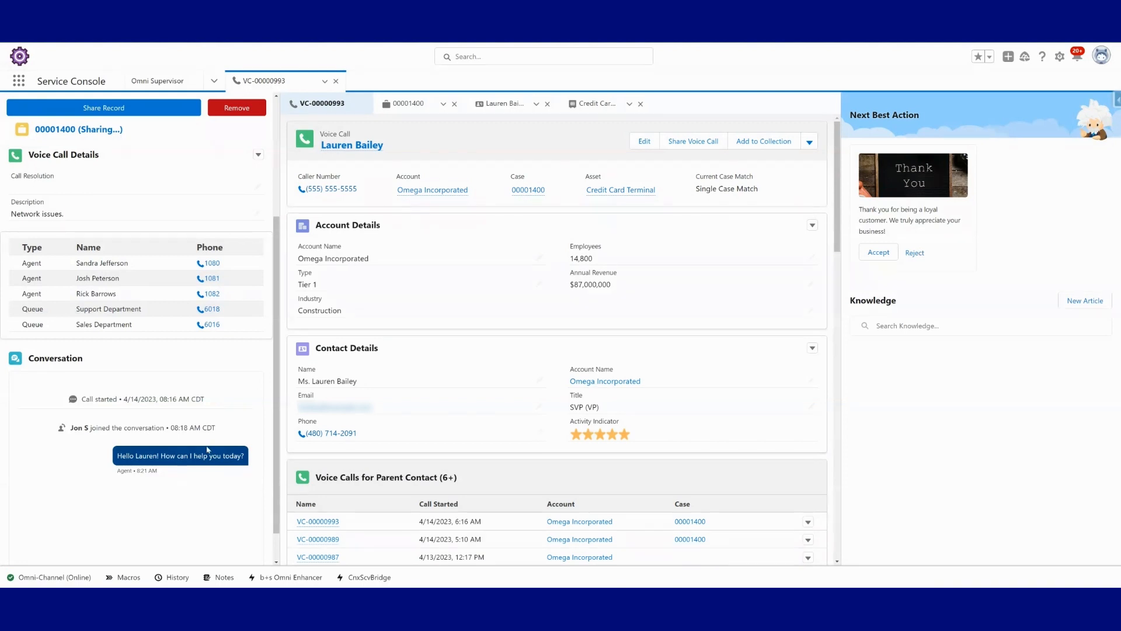
{"action": "mouse_move", "coordinate": [213, 515]}
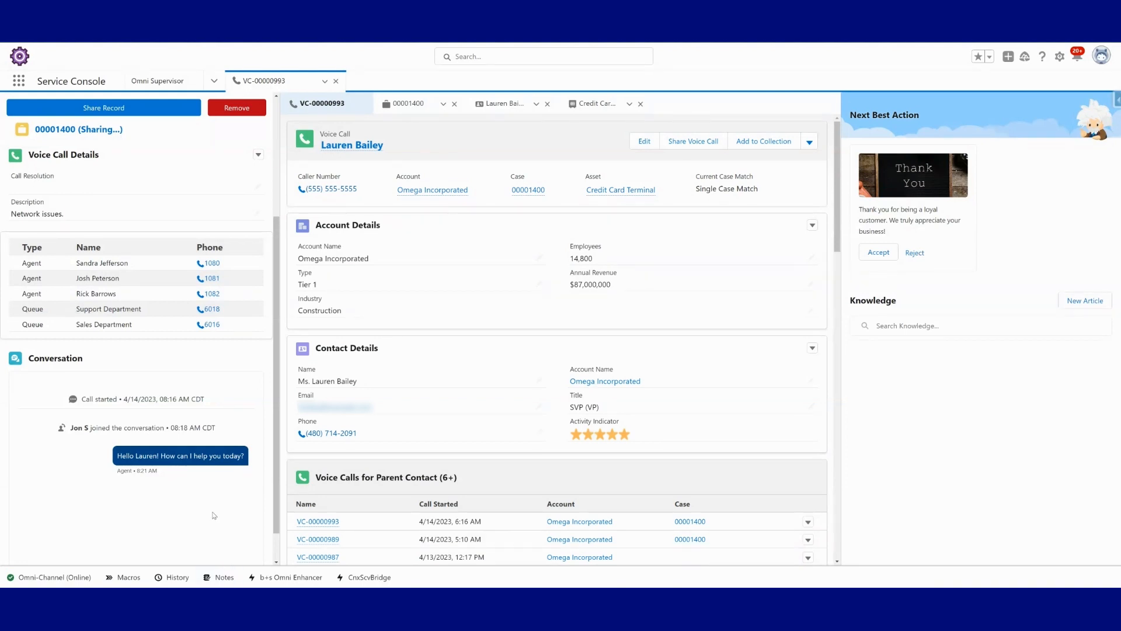
{"action": "mouse_move", "coordinate": [208, 472]}
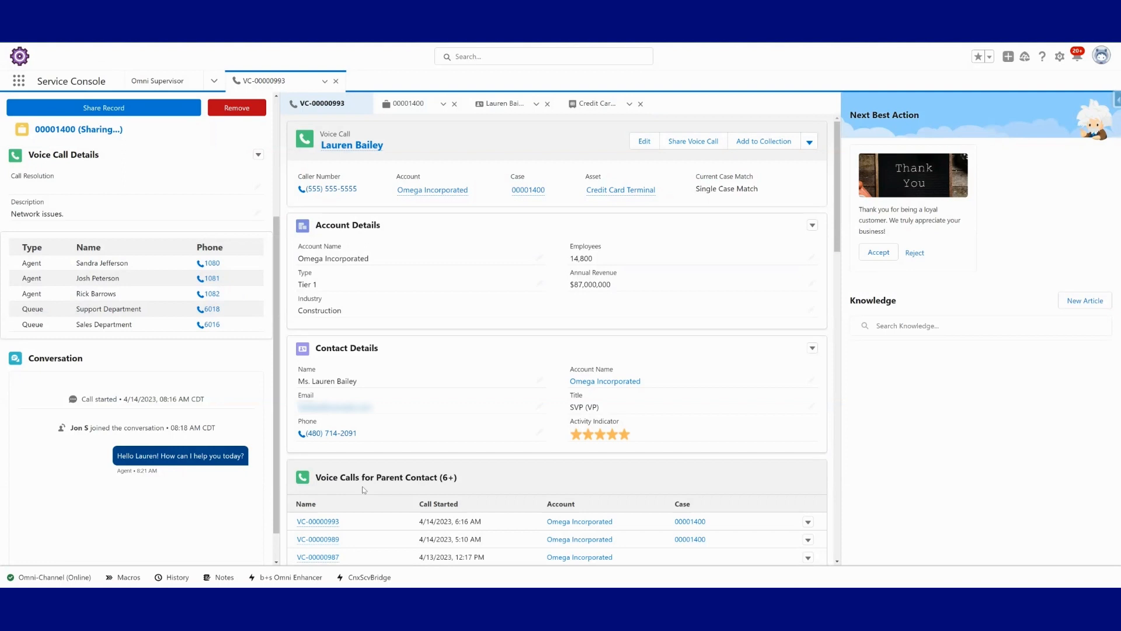
{"action": "mouse_move", "coordinate": [206, 559]}
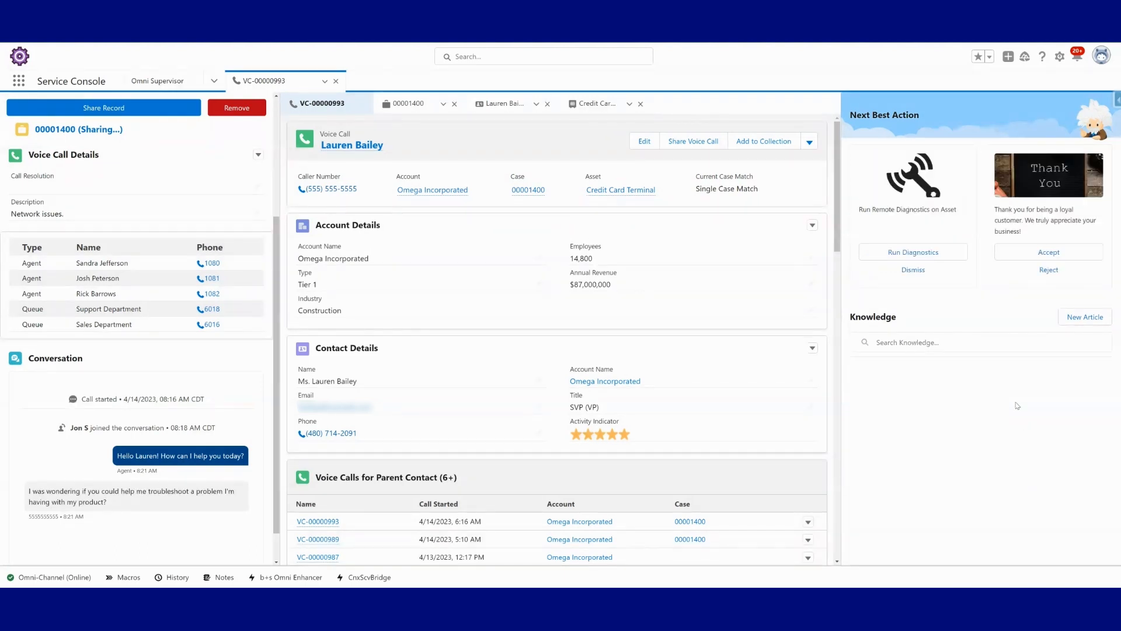
- Accept Run Remote Diagnostics, test Network Connectivity, then choose Continue (Do Nothing)
{"action": "left_click", "coordinate": [912, 252]}
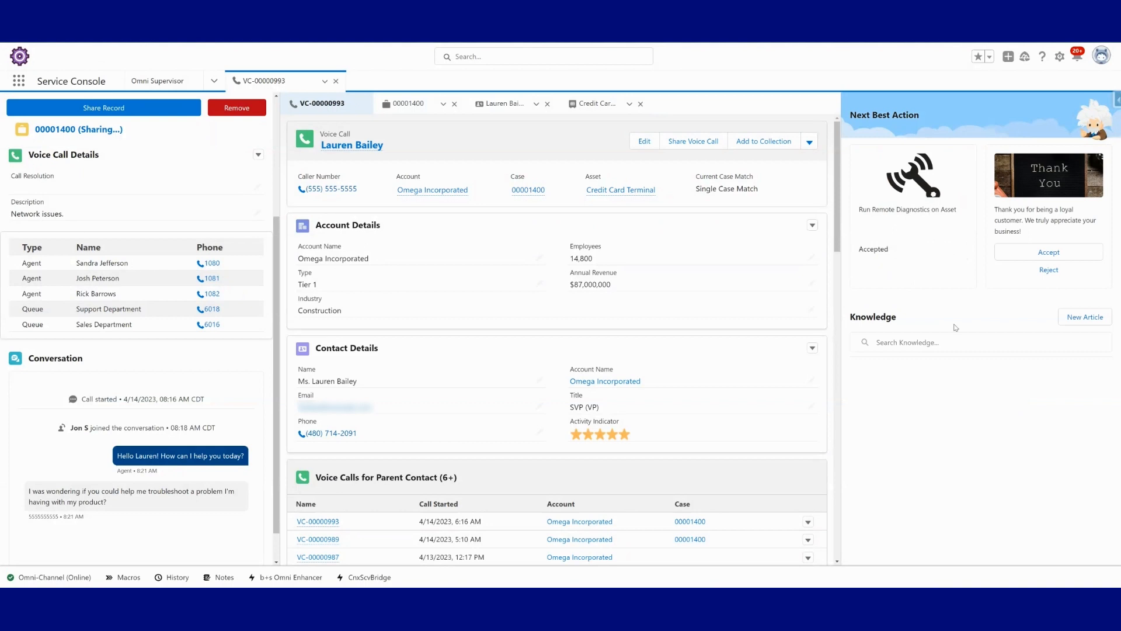
{"action": "mouse_move", "coordinate": [940, 419]}
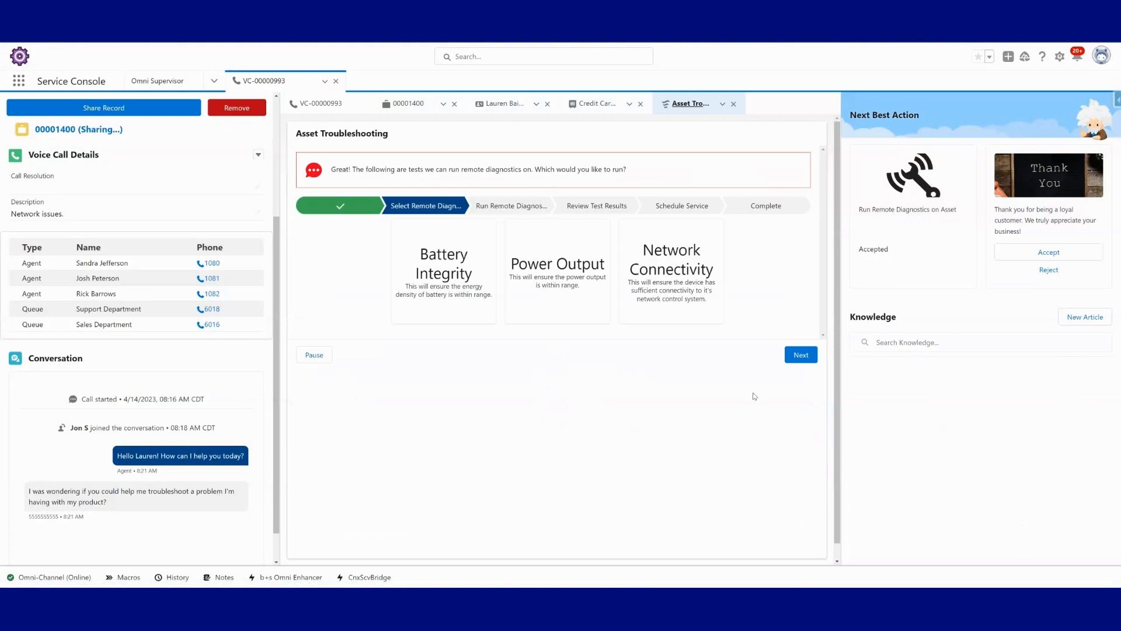
{"action": "left_click", "coordinate": [670, 268]}
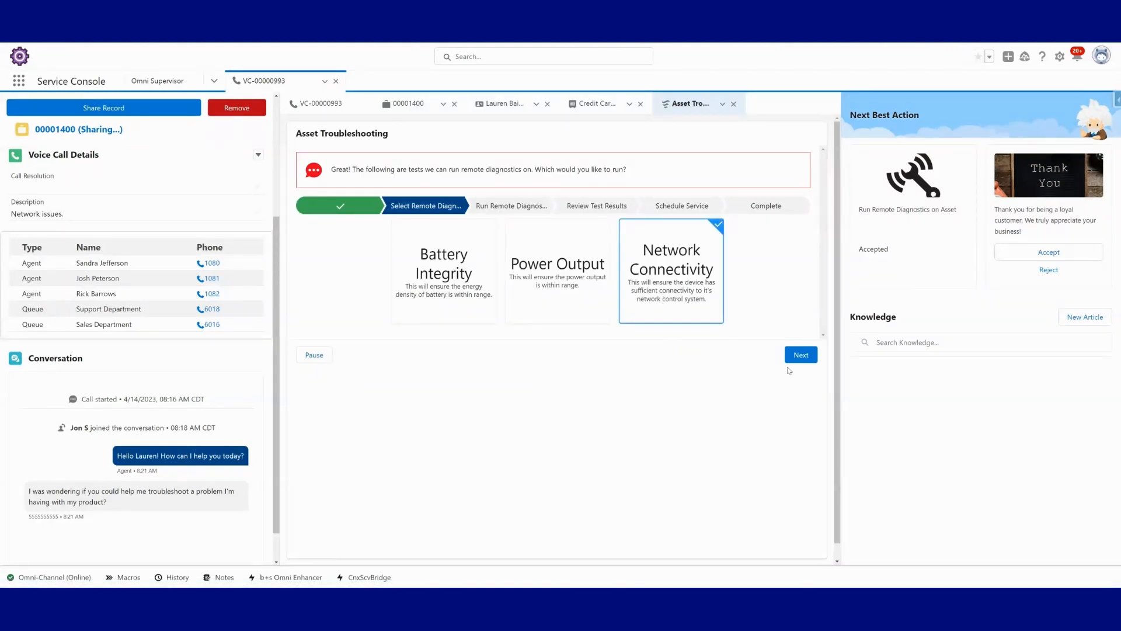
{"action": "left_click", "coordinate": [800, 355]}
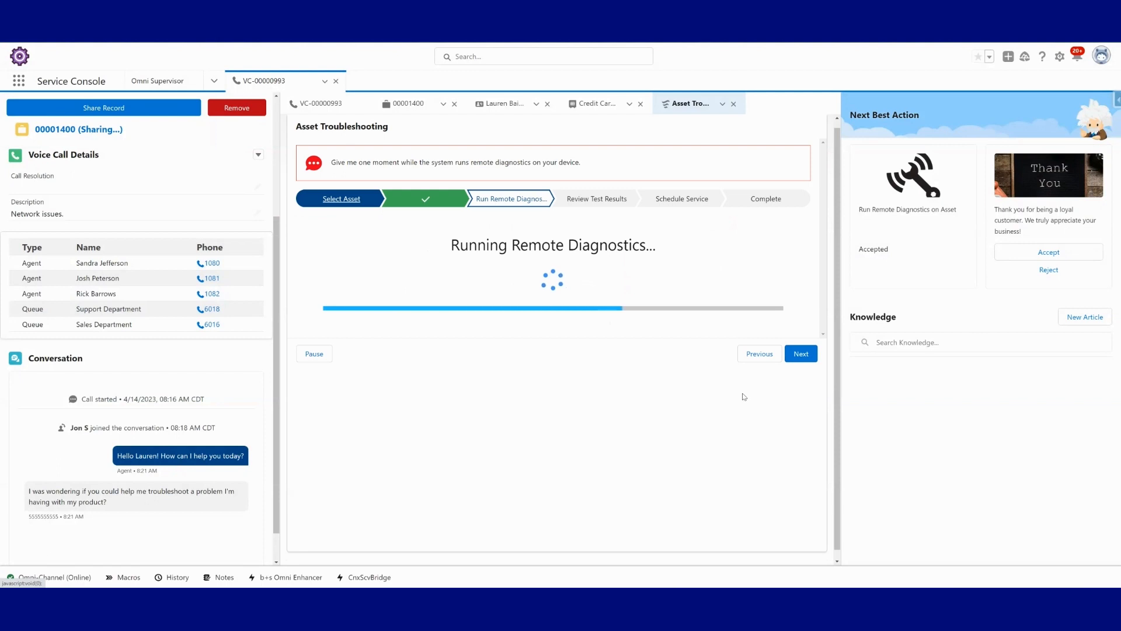
{"action": "left_click", "coordinate": [800, 353]}
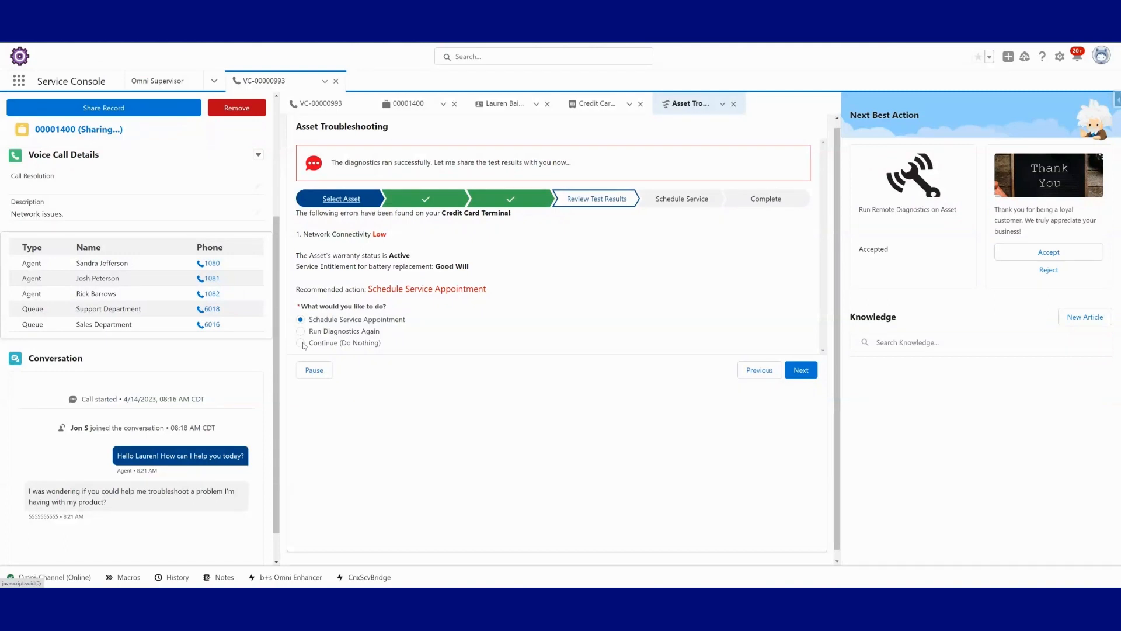
{"action": "left_click", "coordinate": [300, 343]}
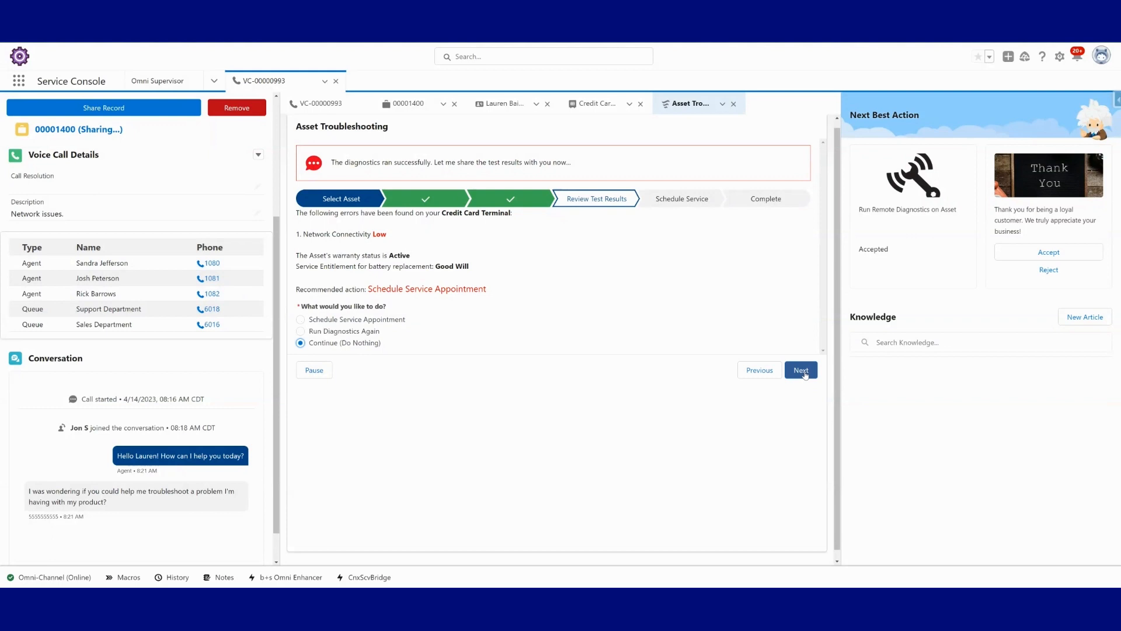
{"action": "left_click", "coordinate": [800, 370]}
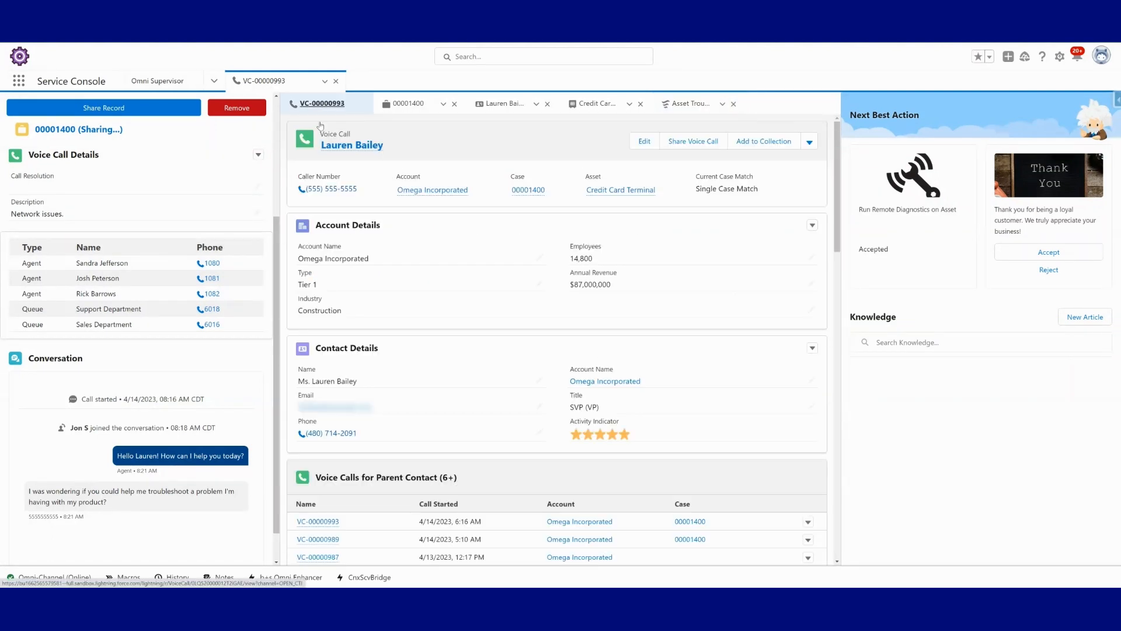
{"action": "mouse_move", "coordinate": [744, 488]}
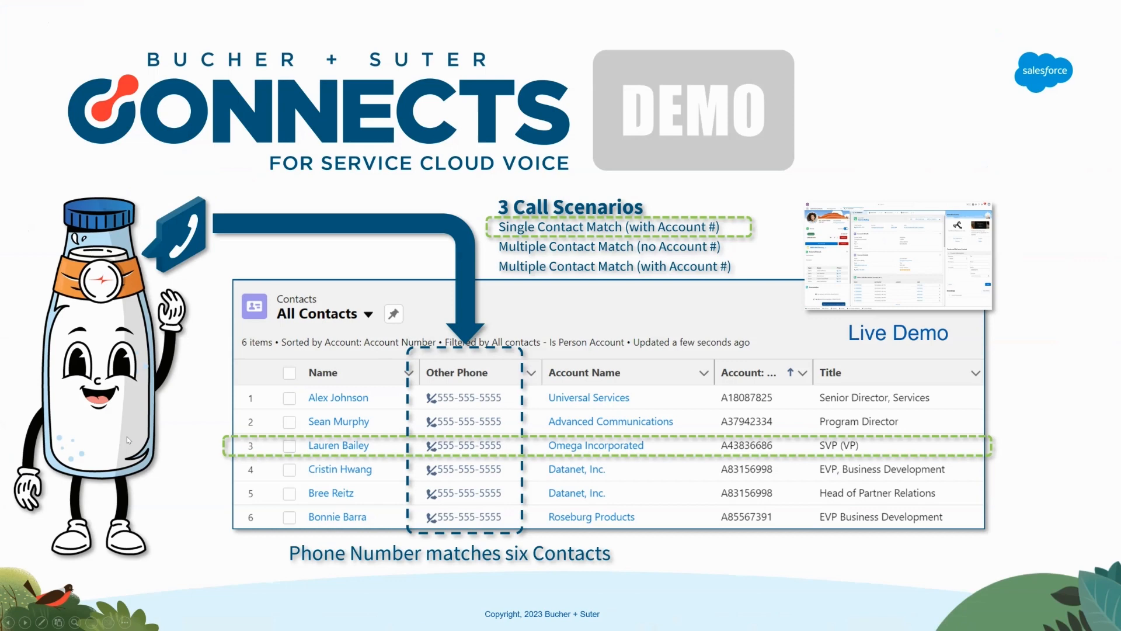
{"action": "mouse_move", "coordinate": [659, 350]}
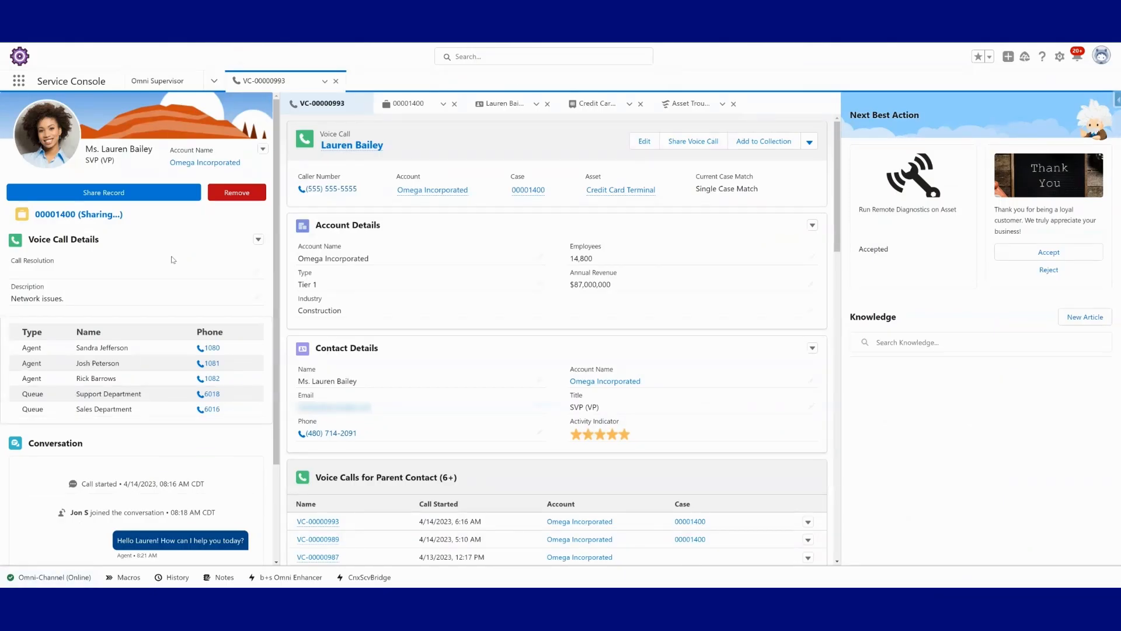
- Close VC-00000993 and toggle presence to Busy, then back to Phone - Available
{"action": "left_click", "coordinate": [156, 80]}
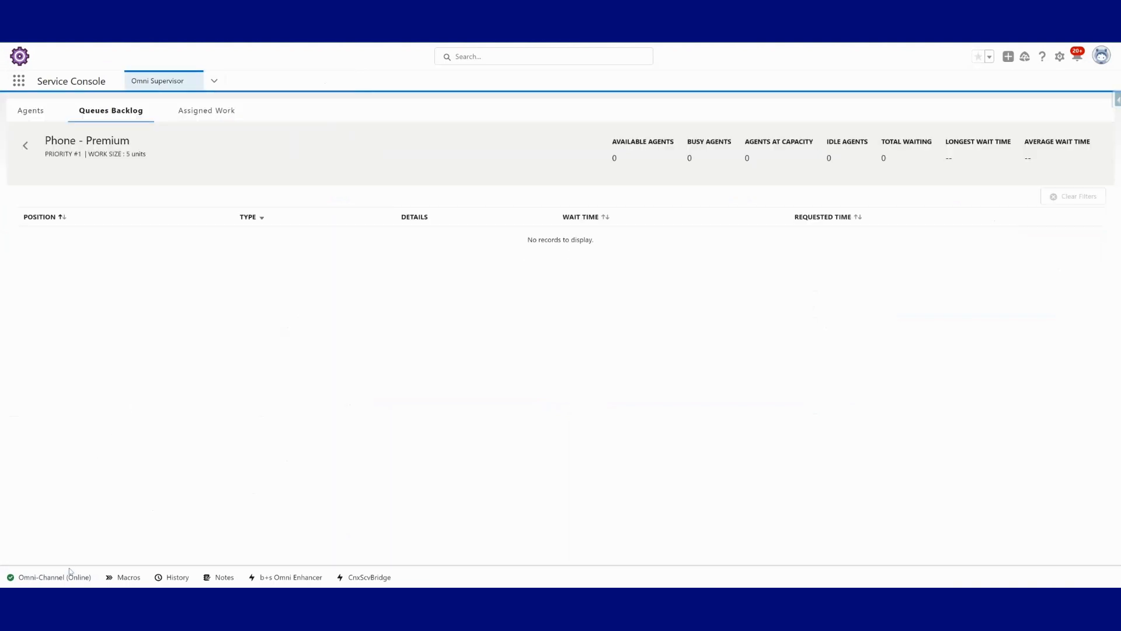
{"action": "left_click", "coordinate": [54, 577]}
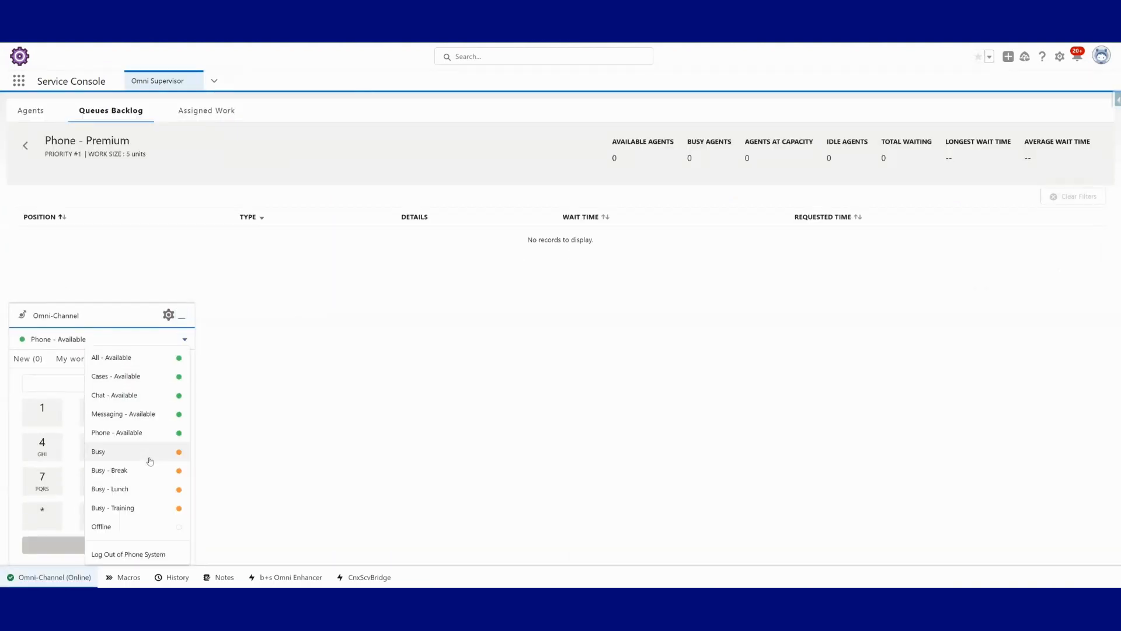
{"action": "left_click", "coordinate": [98, 452]}
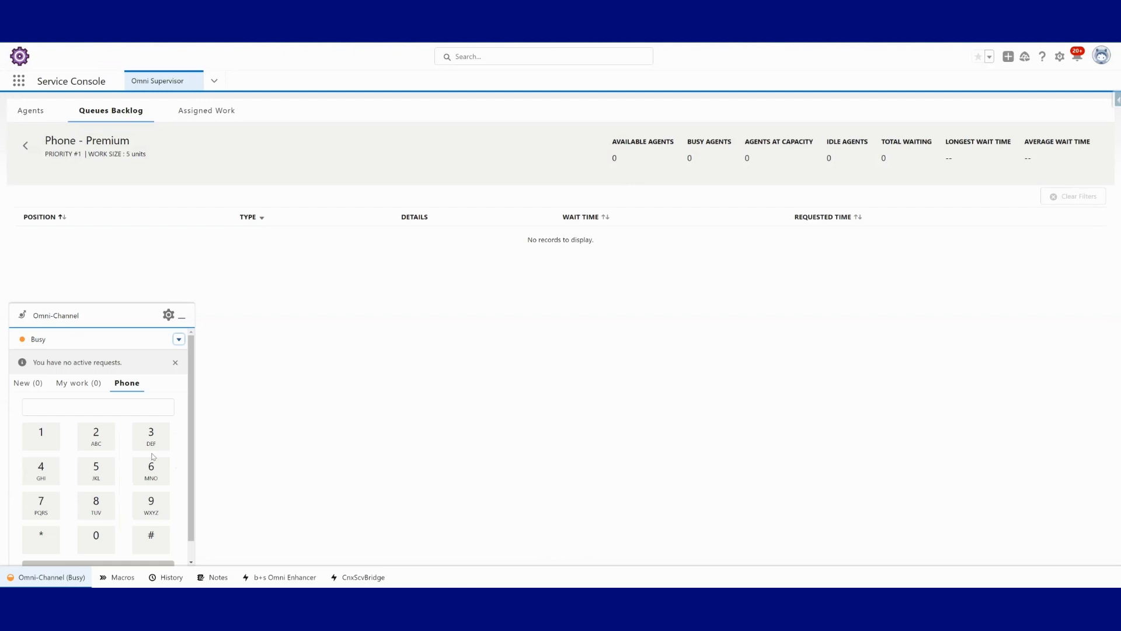
{"action": "mouse_move", "coordinate": [178, 468]}
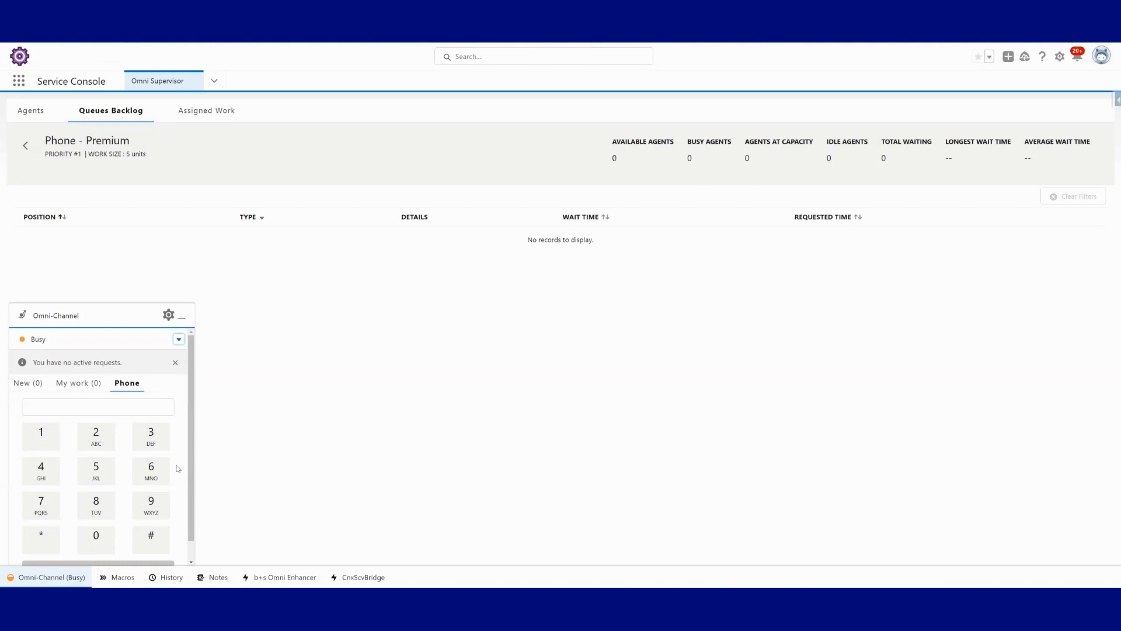
{"action": "left_click", "coordinate": [178, 338]}
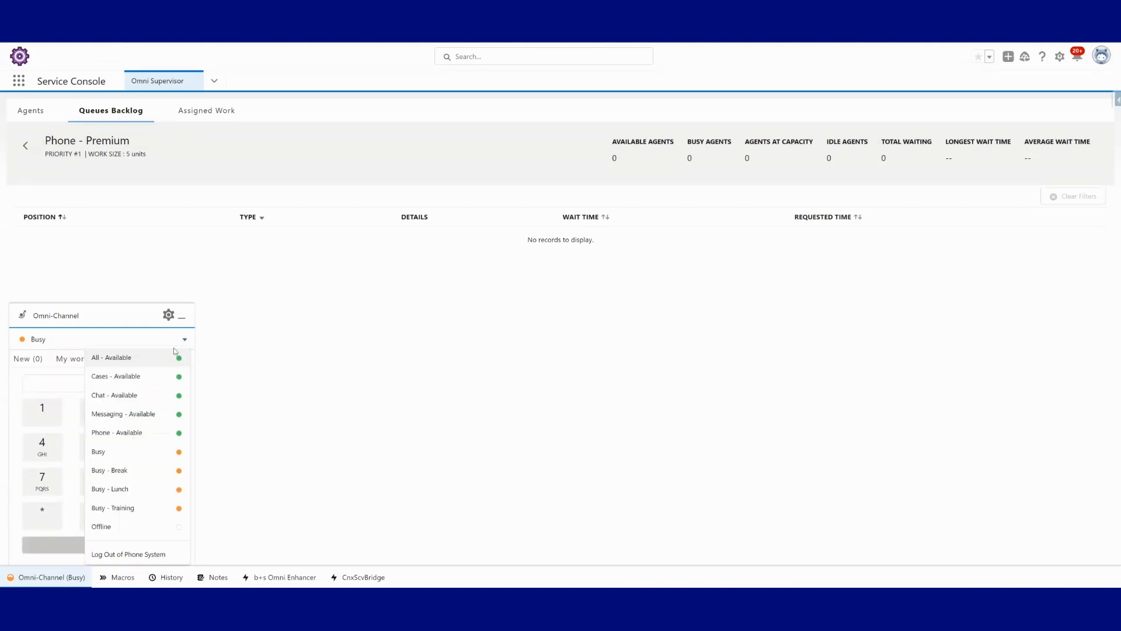
{"action": "left_click", "coordinate": [117, 432]}
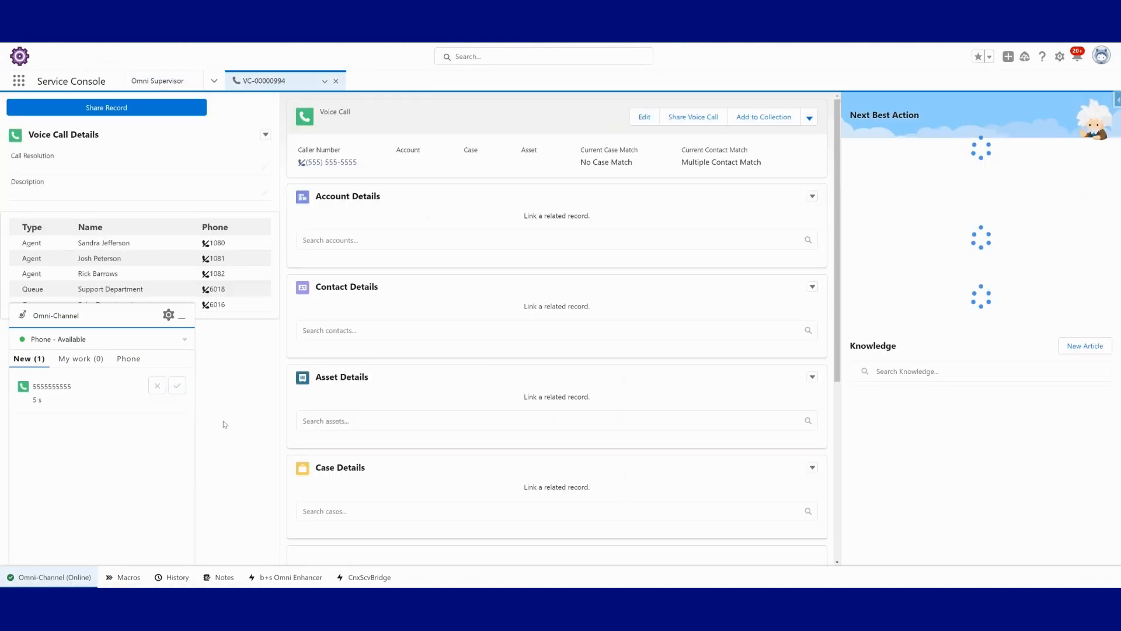
{"action": "left_click", "coordinate": [175, 385]}
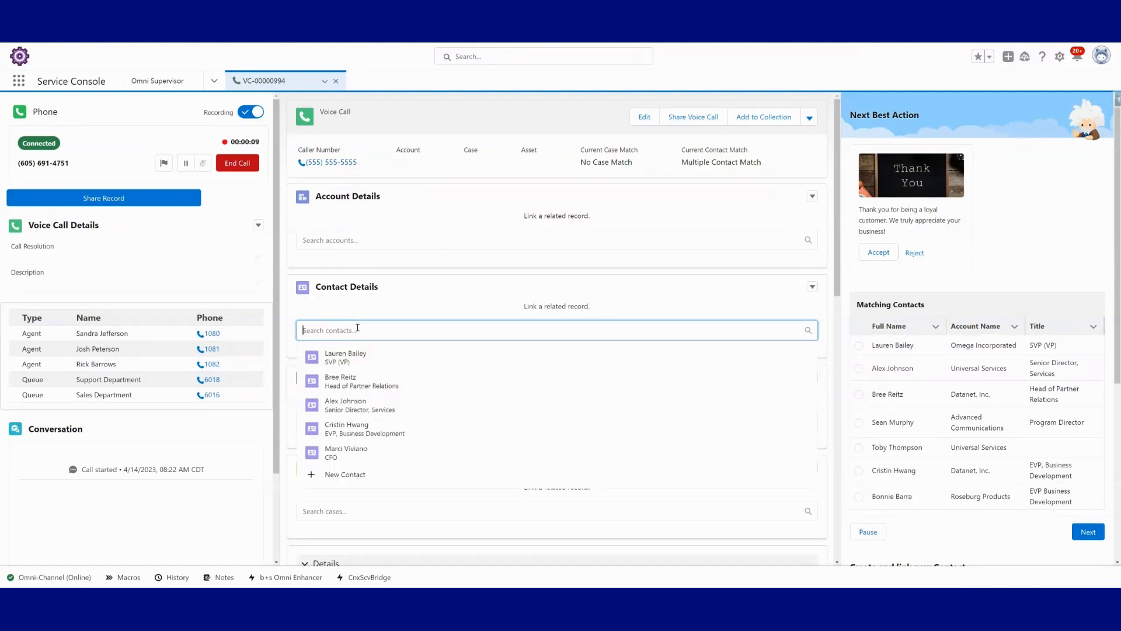
{"action": "type", "text": "tom"}
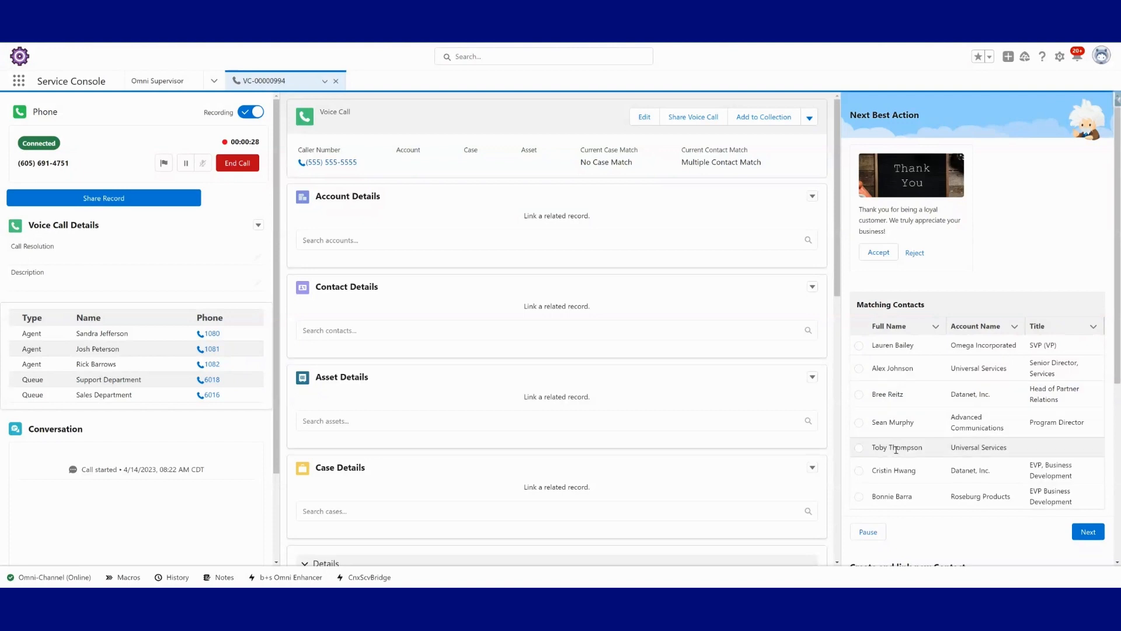
{"action": "mouse_move", "coordinate": [922, 404]}
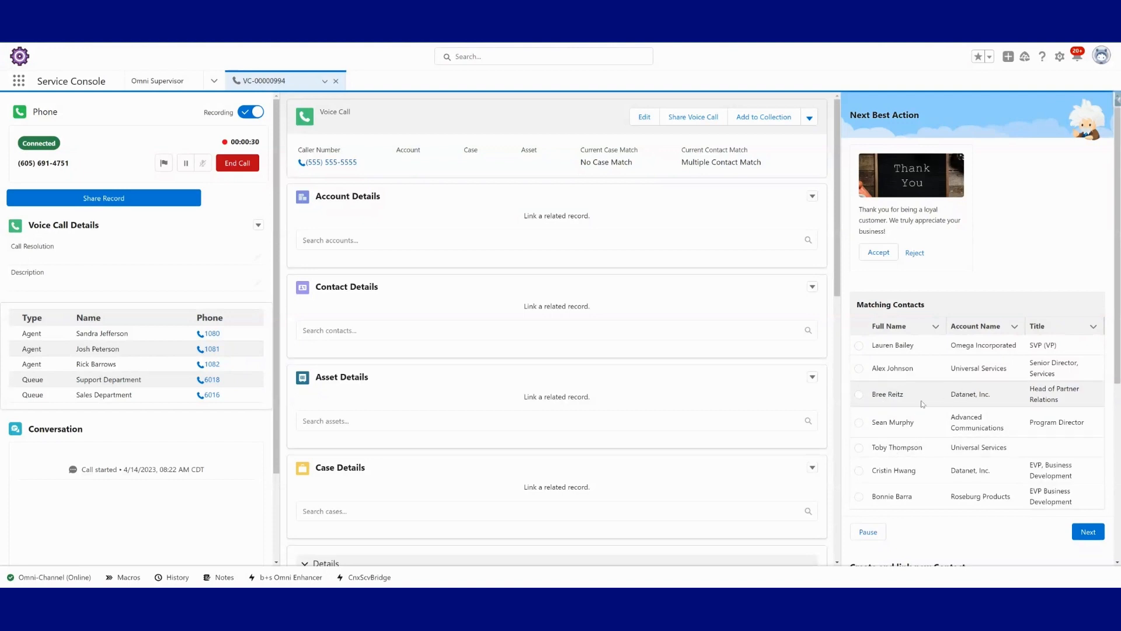
{"action": "left_click", "coordinate": [858, 394]}
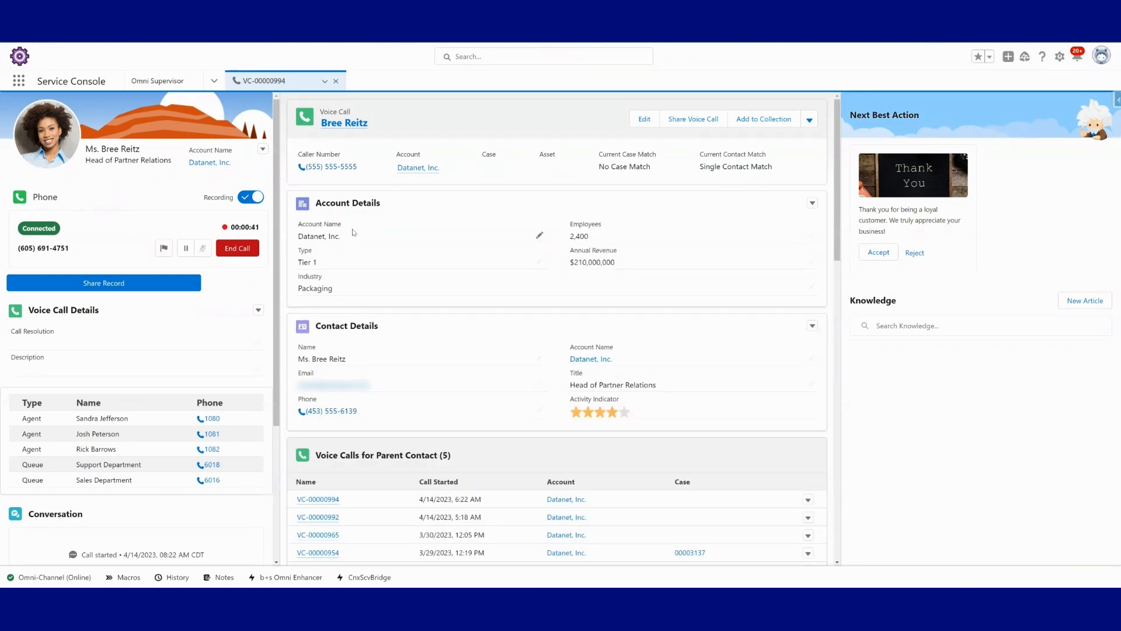
{"action": "scroll", "scroll_direction": "down", "scroll_amount": 3}
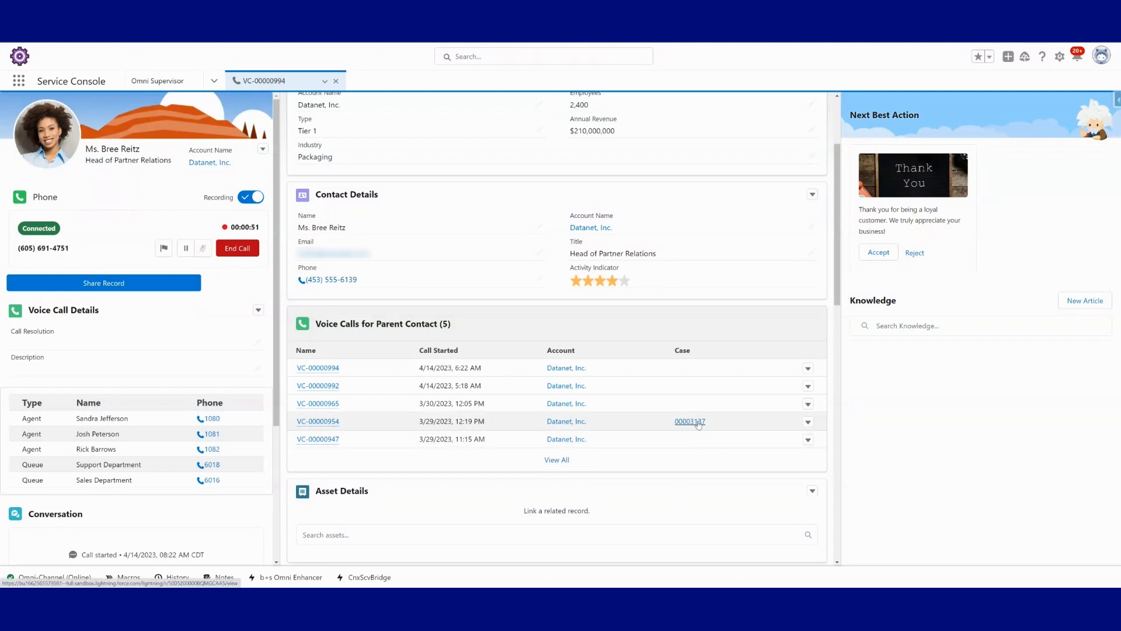
{"action": "left_click", "coordinate": [689, 422]}
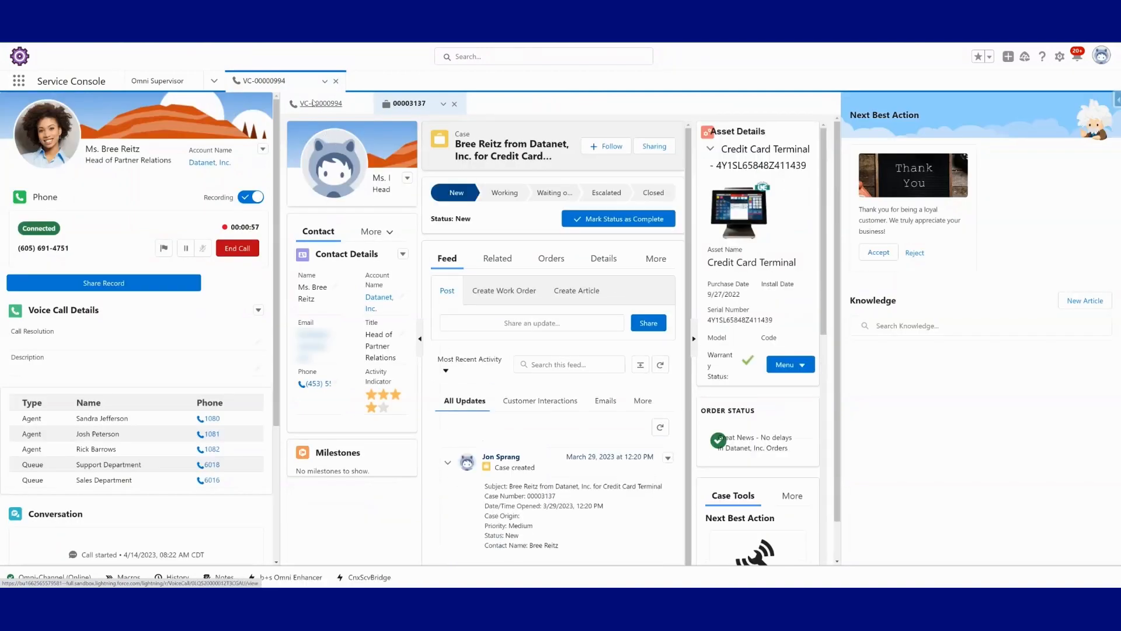
{"action": "left_click", "coordinate": [321, 103]}
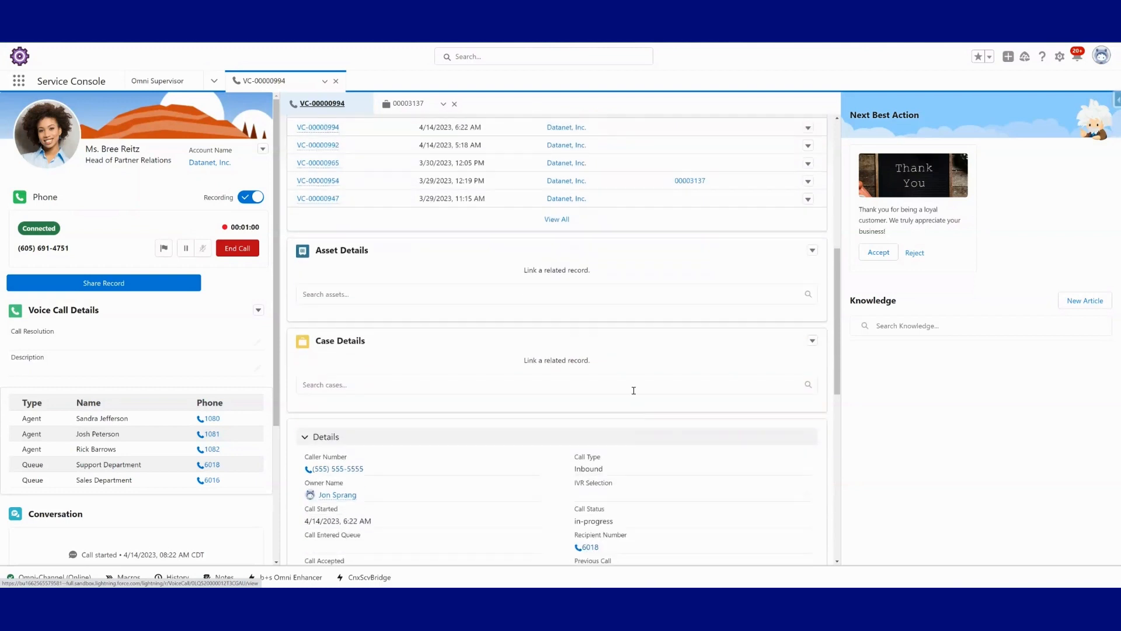
- Link the Credit Card Terminal asset and create case 00003141, then return to VC-00000994
{"action": "left_click", "coordinate": [557, 337]}
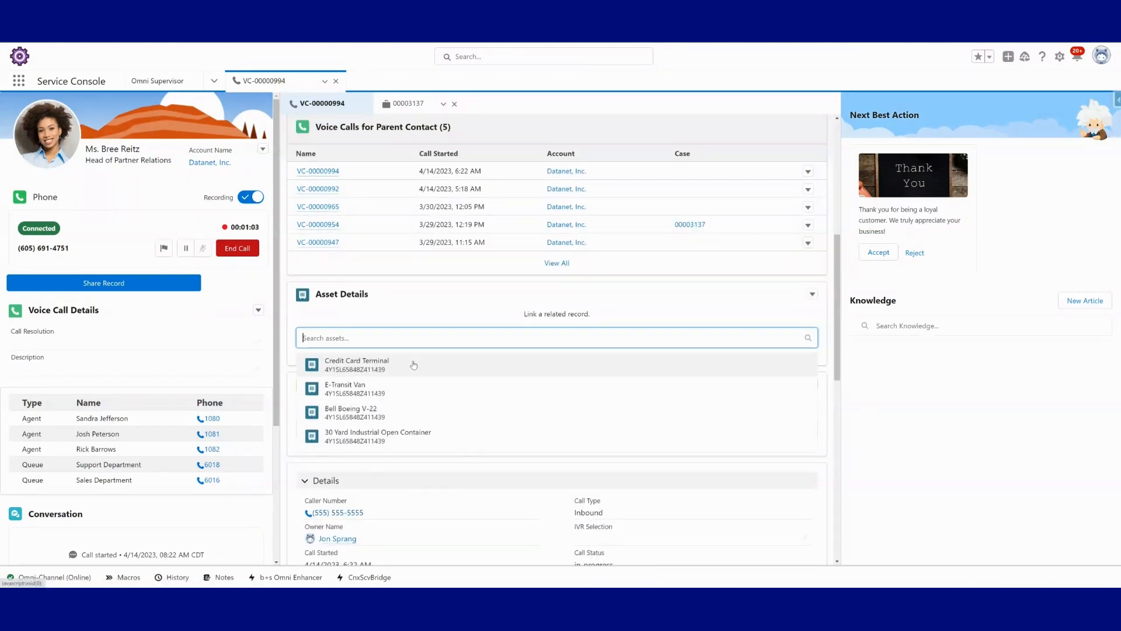
{"action": "left_click", "coordinate": [356, 365]}
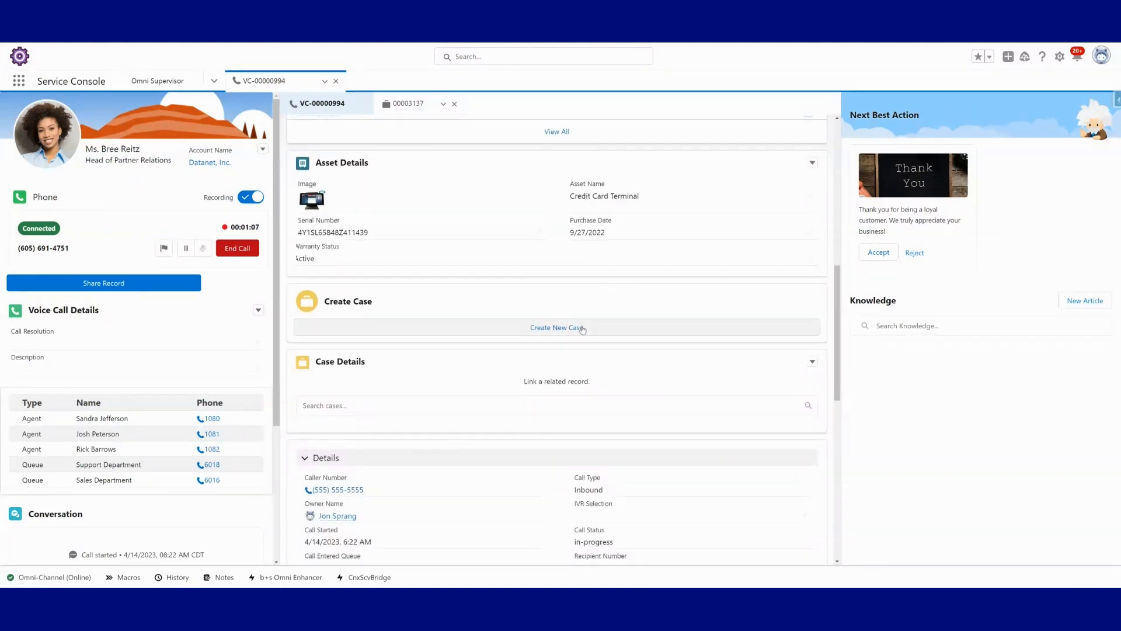
{"action": "left_click", "coordinate": [557, 328]}
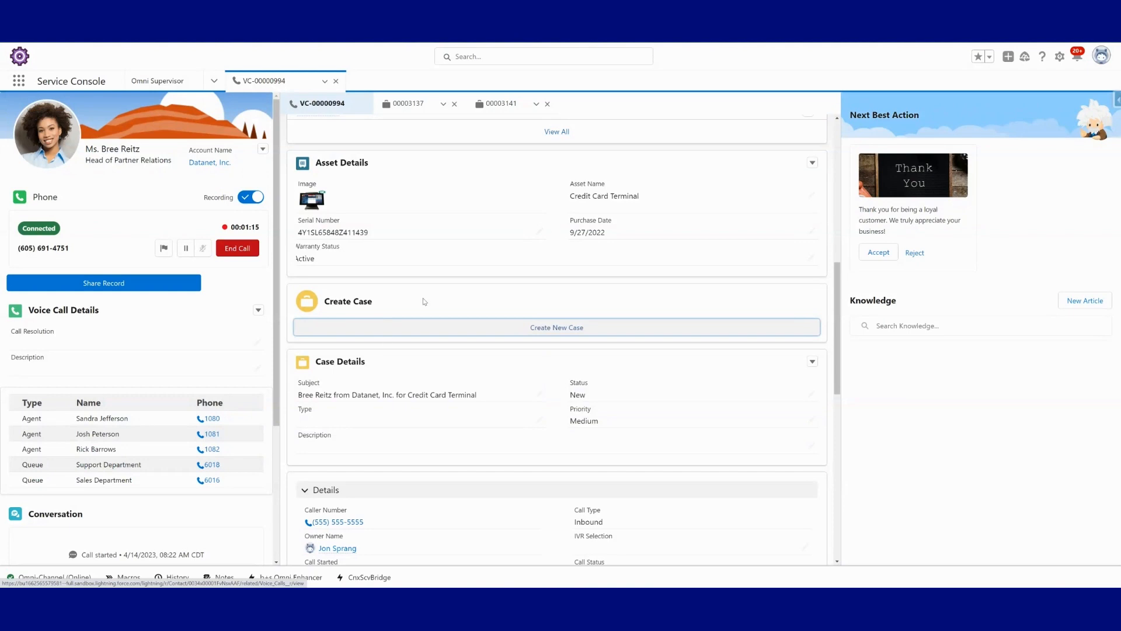
{"action": "left_click", "coordinate": [500, 103]}
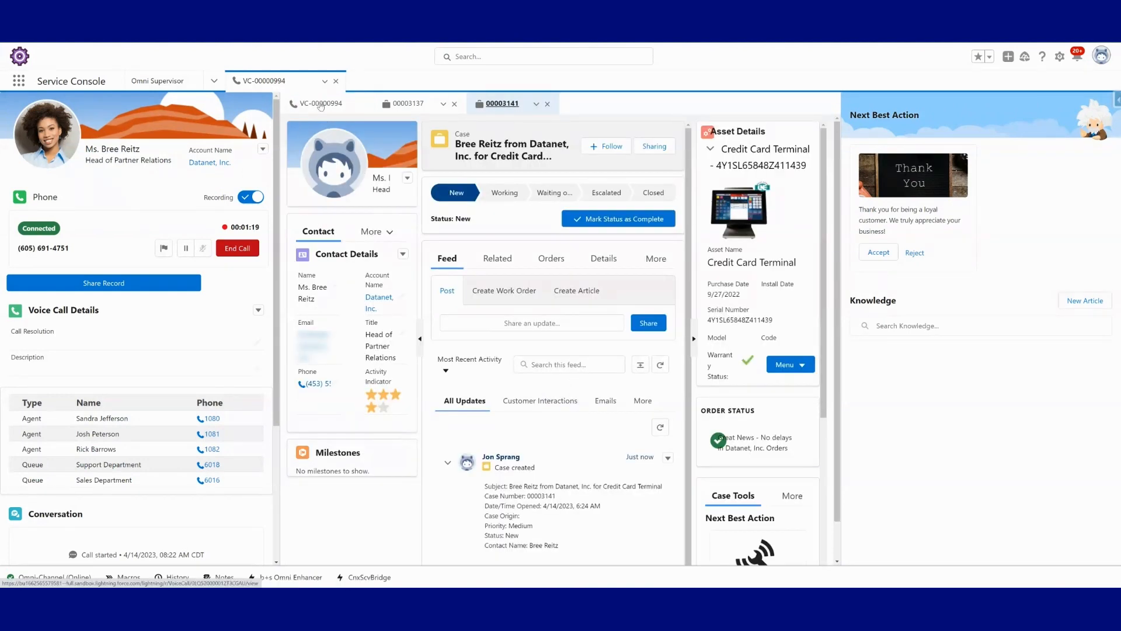
{"action": "left_click", "coordinate": [322, 103]}
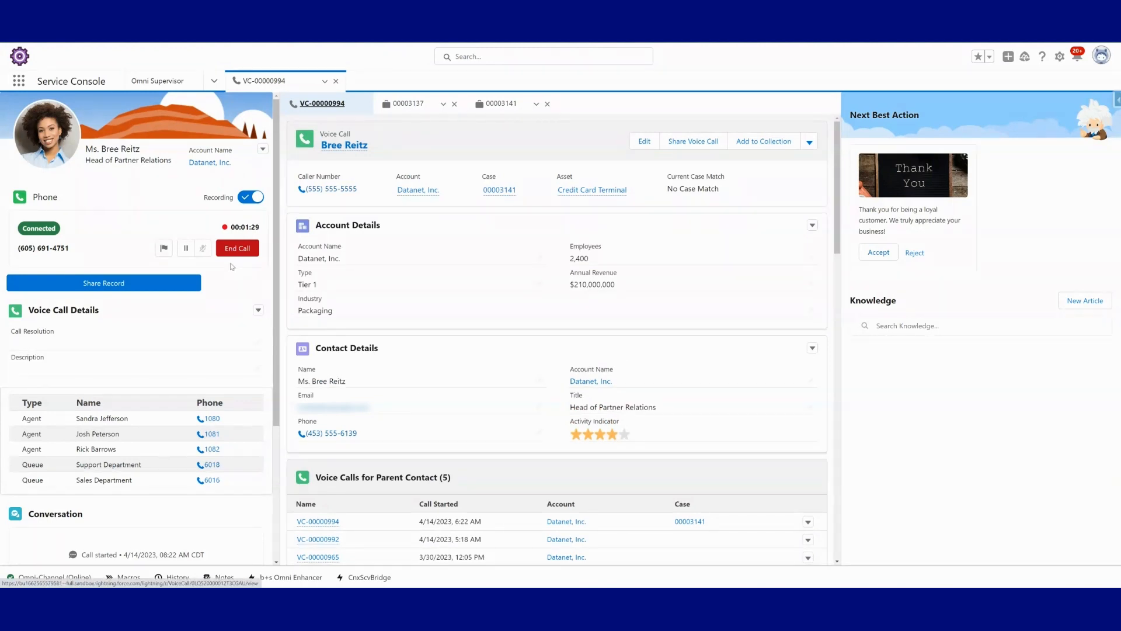
{"action": "left_click", "coordinate": [237, 248]}
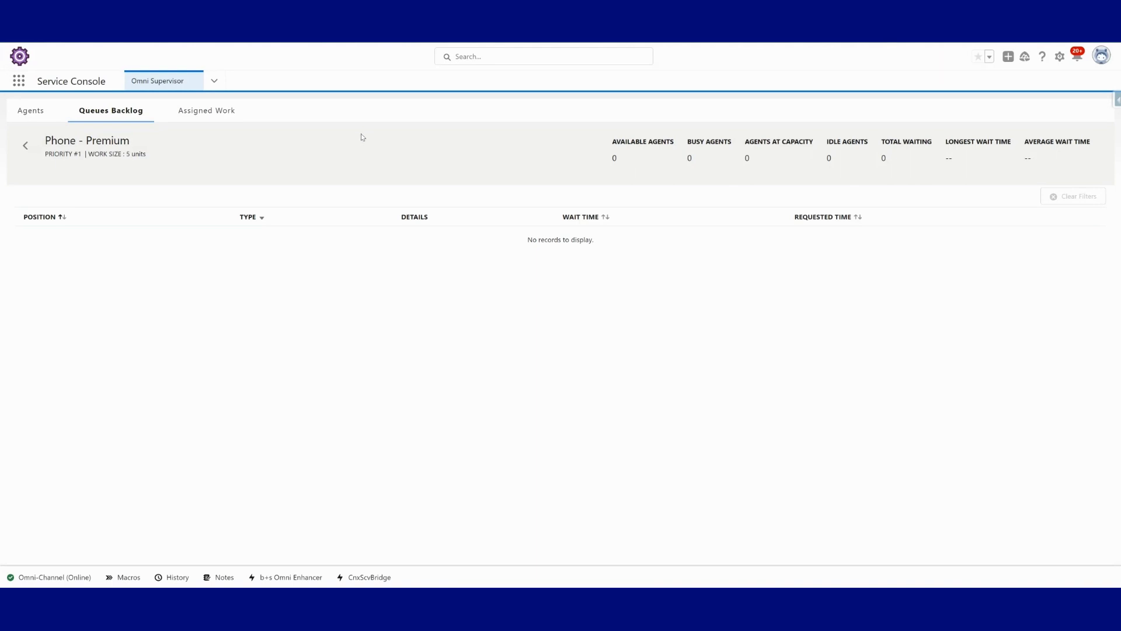
{"action": "mouse_move", "coordinate": [301, 270]}
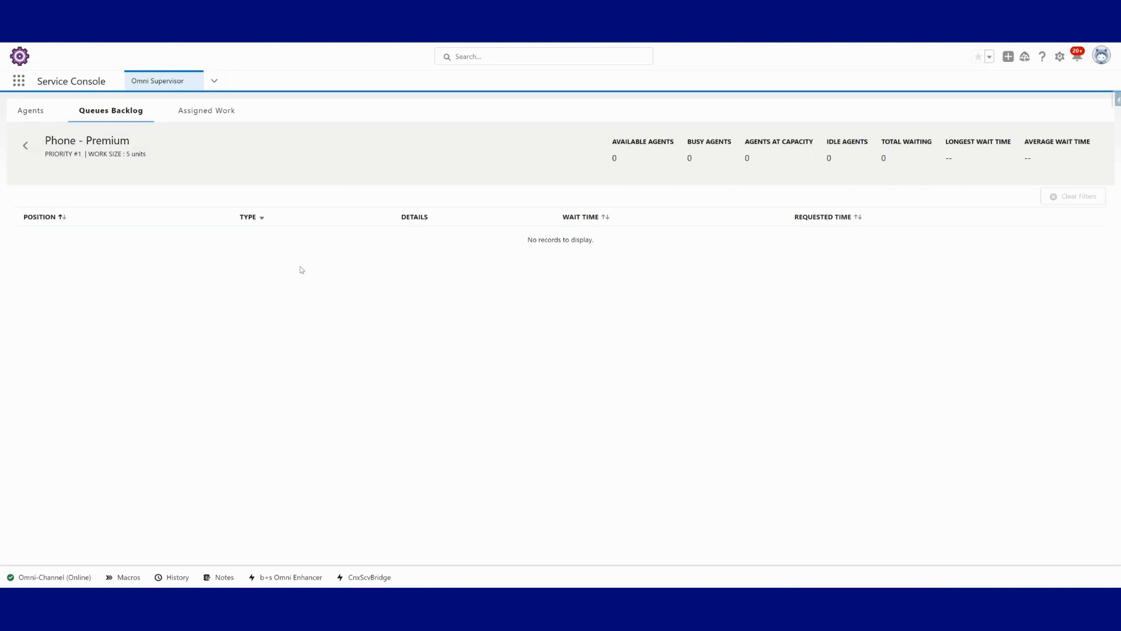
{"action": "mouse_move", "coordinate": [305, 266]}
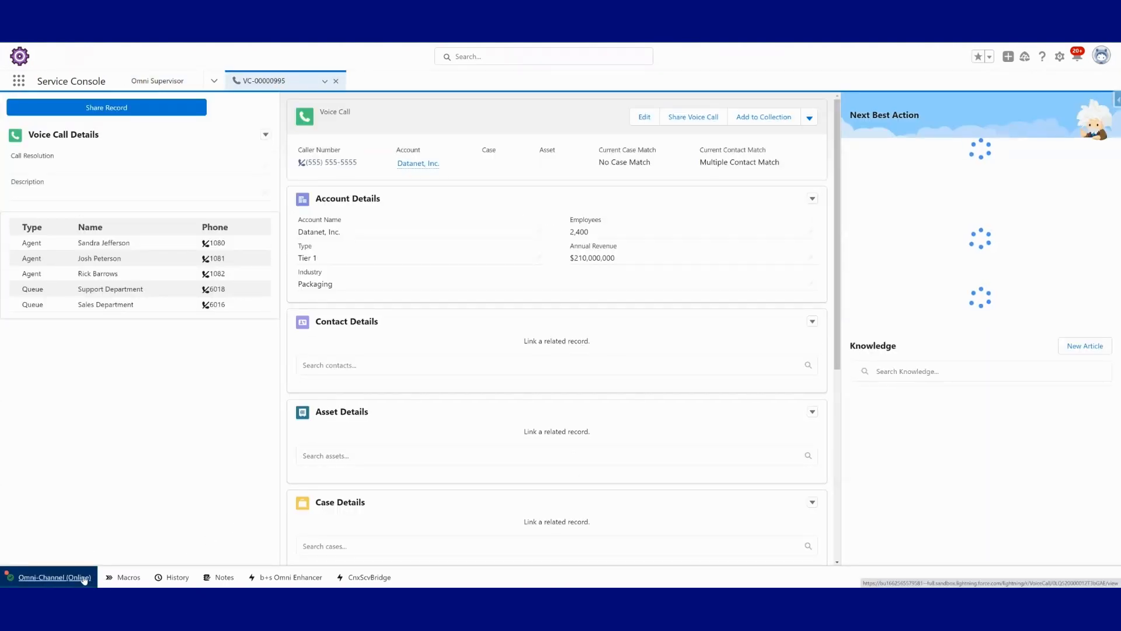
- Accept the Datanet call, review Datanet's Related Contacts, and return to VC-00000995
{"action": "left_click", "coordinate": [54, 577]}
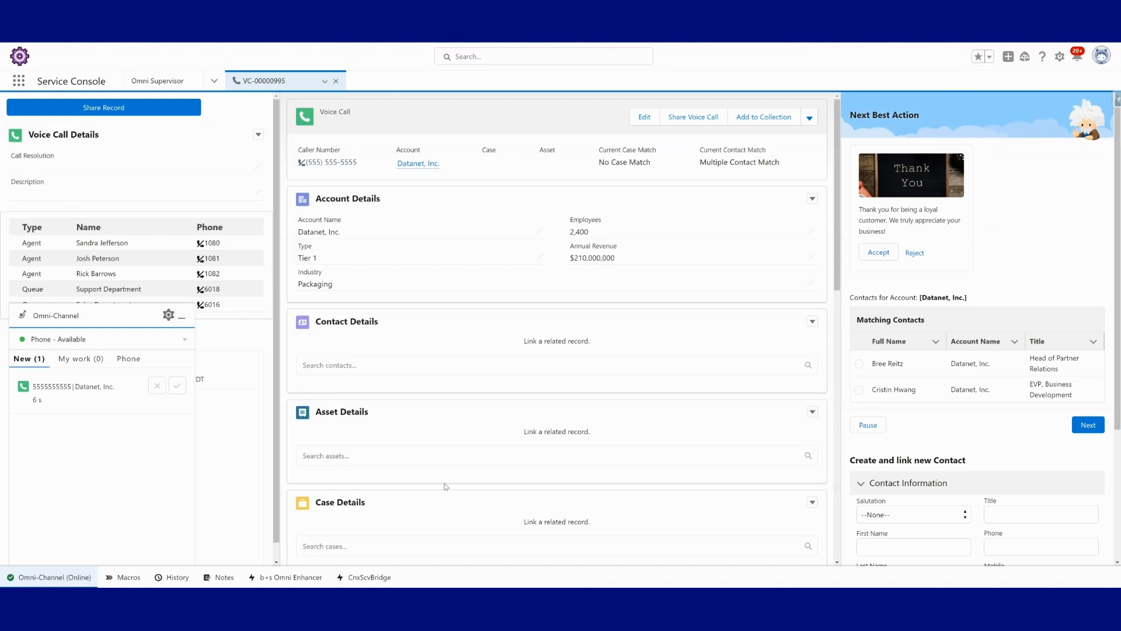
{"action": "left_click", "coordinate": [176, 385]}
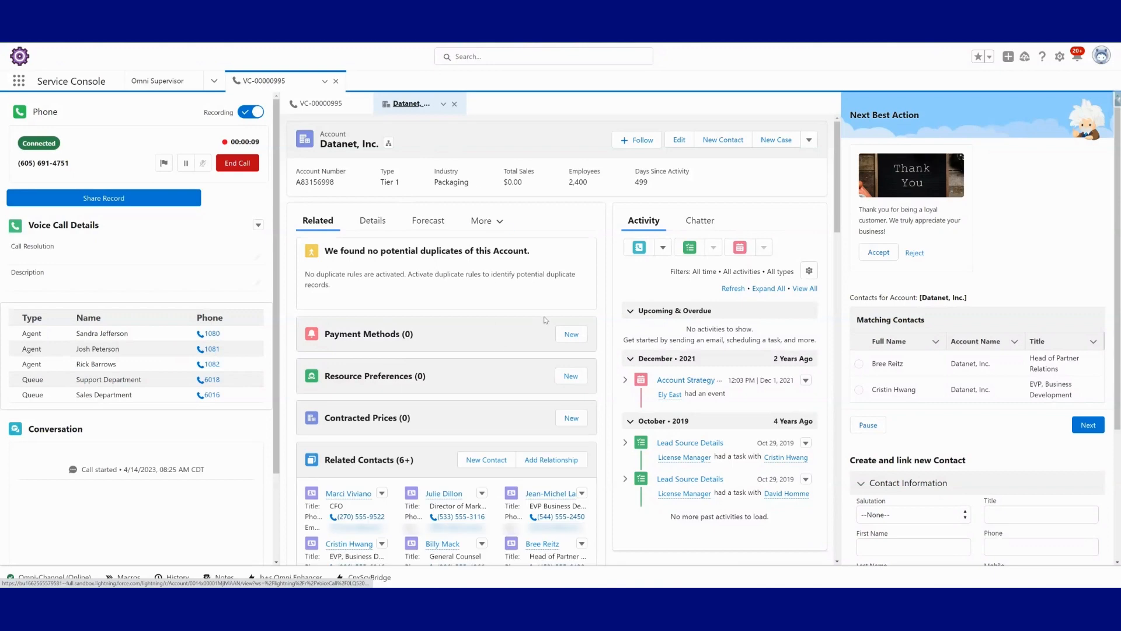
{"action": "scroll", "scroll_direction": "down", "scroll_amount": 3}
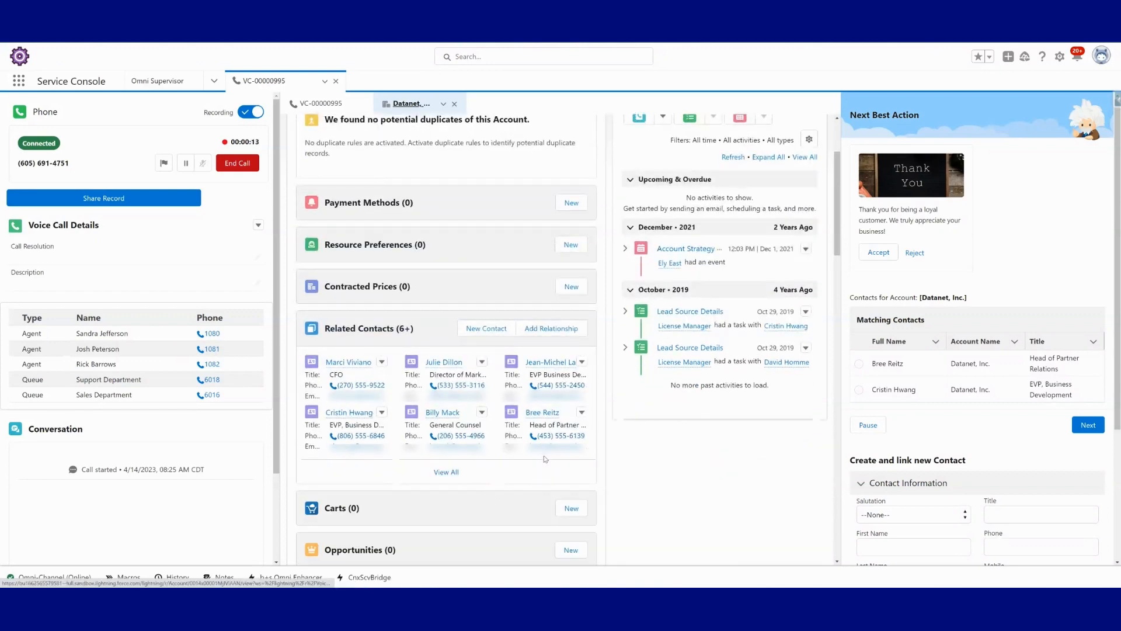
{"action": "left_click", "coordinate": [321, 103]}
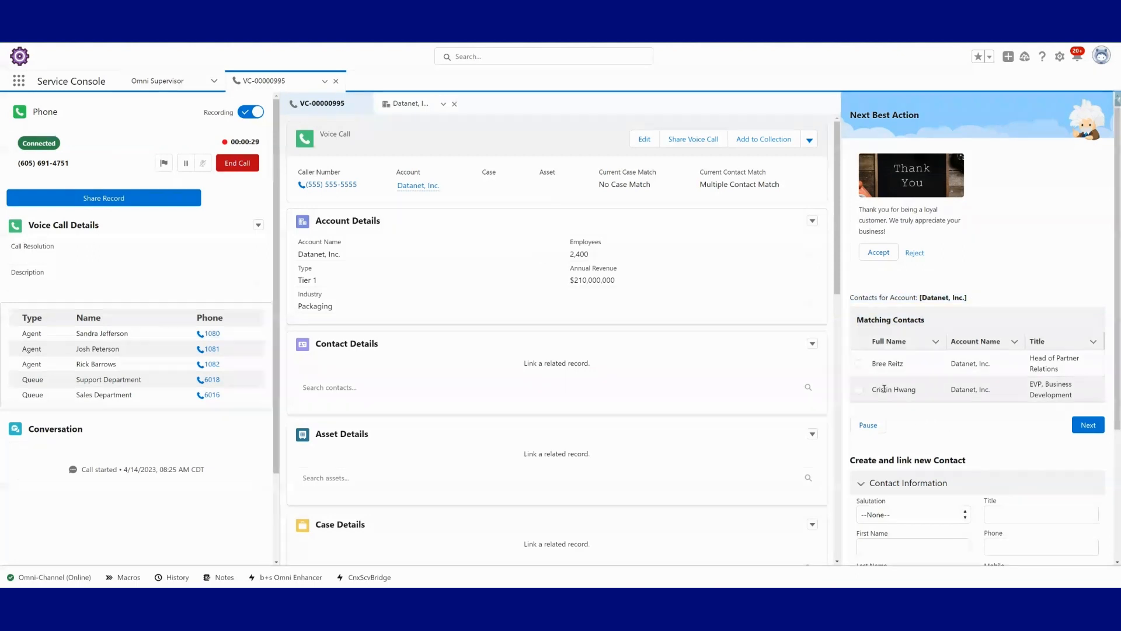
{"action": "left_click", "coordinate": [859, 389]}
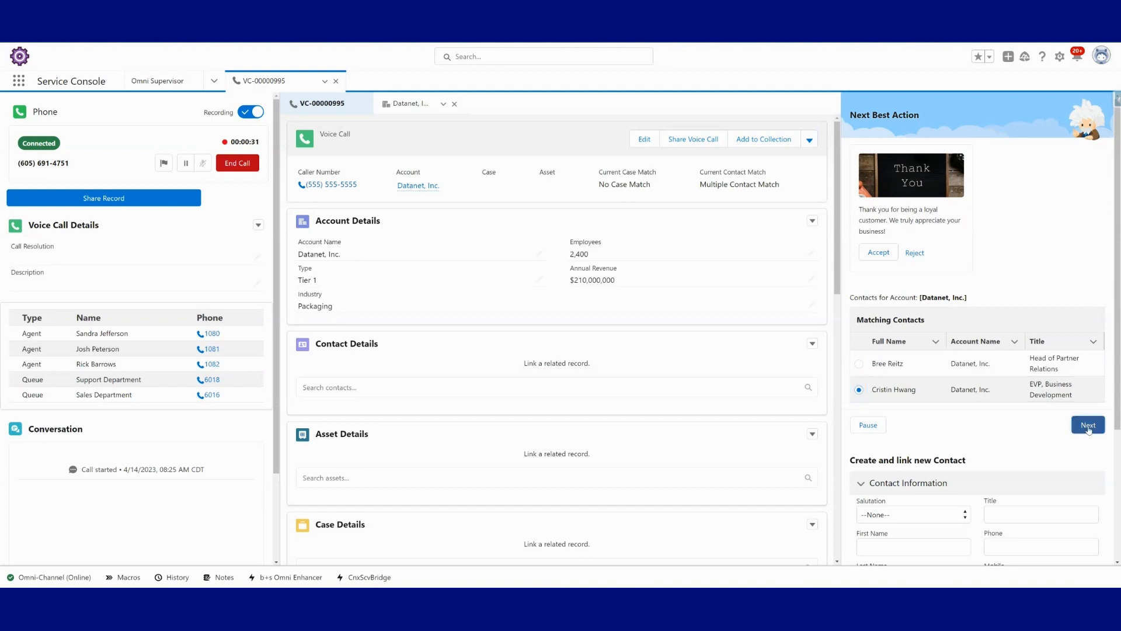
{"action": "left_click", "coordinate": [1088, 424]}
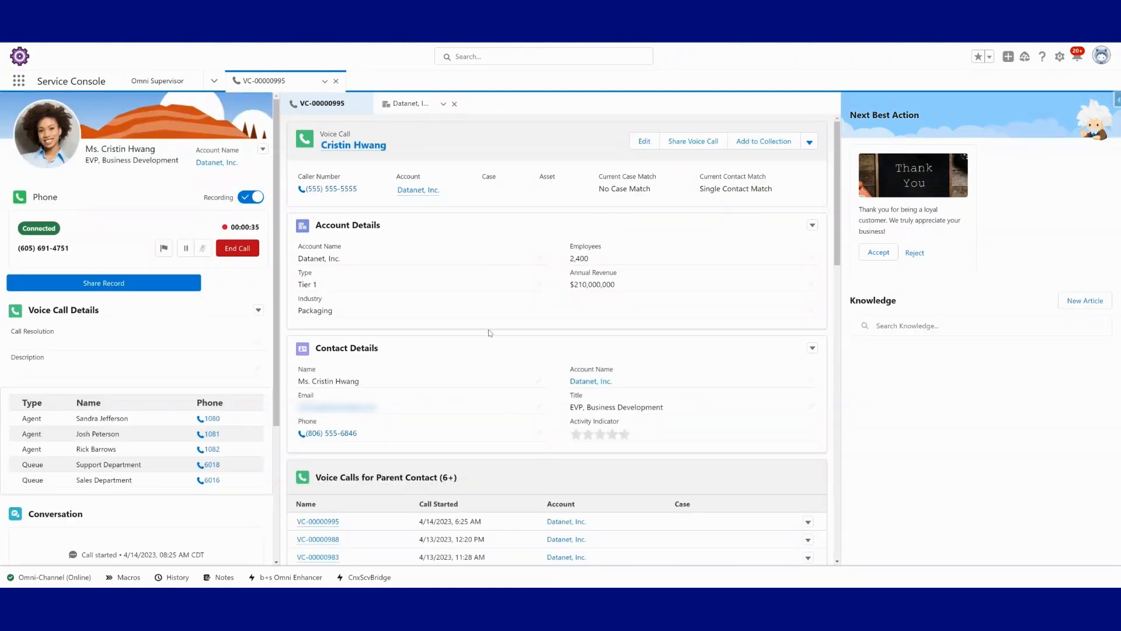
{"action": "scroll", "scroll_direction": "down", "scroll_amount": 3}
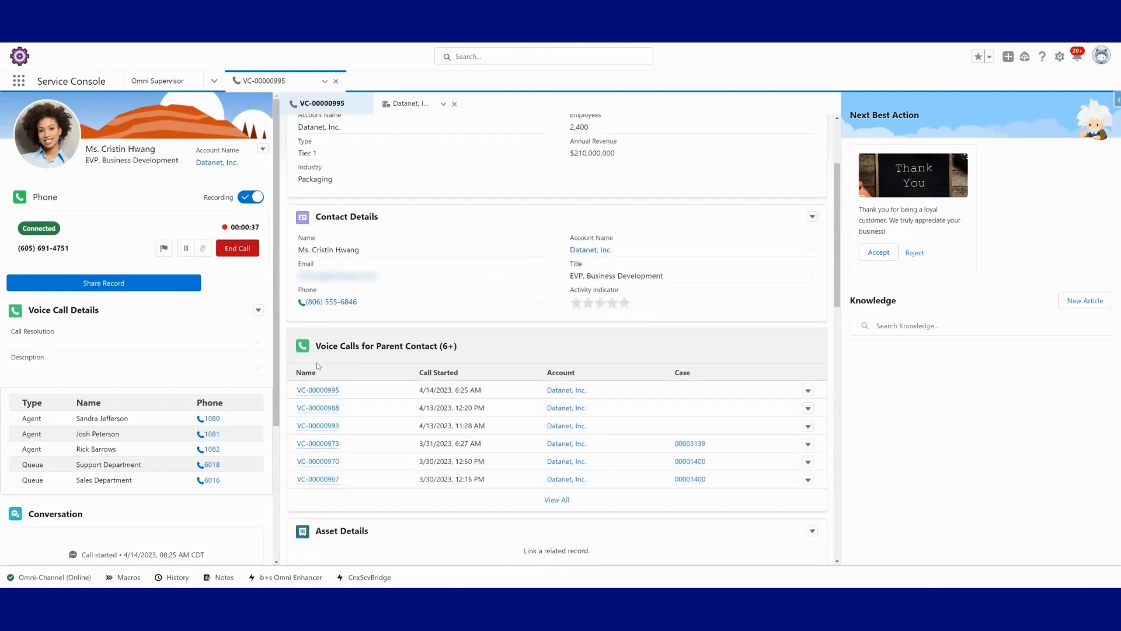